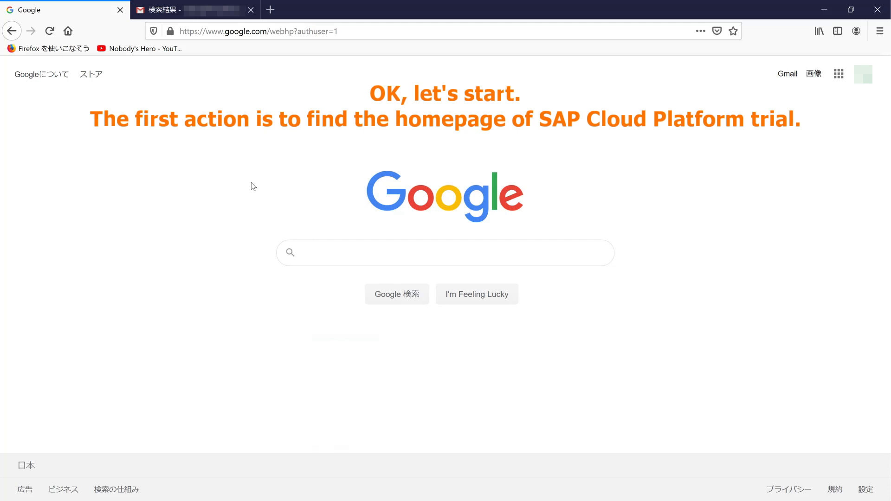
Search Google for 'sap cloud foundry trial' and look through the results
{"action": "left_click", "coordinate": [445, 253]}
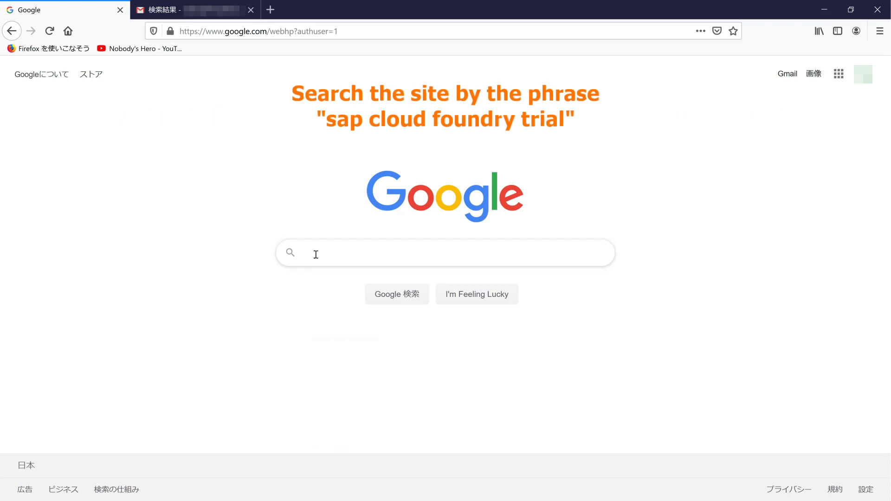
{"action": "type", "text": "sap c"}
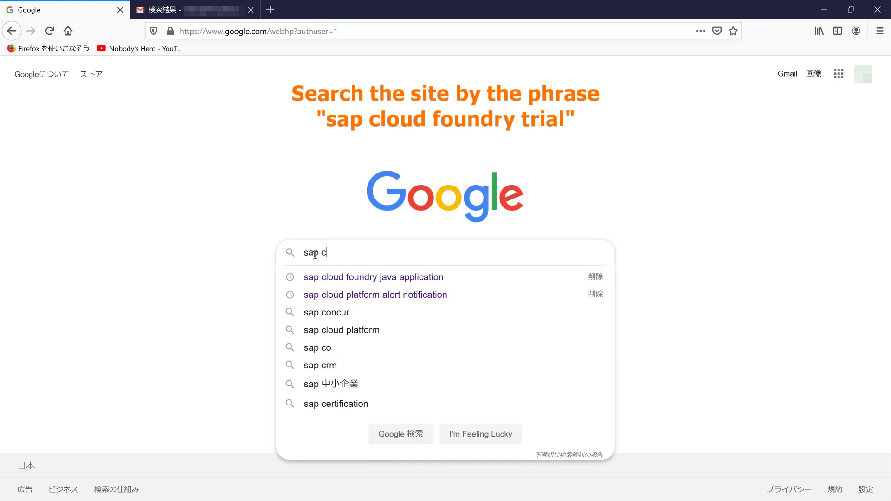
{"action": "type", "text": "loud"}
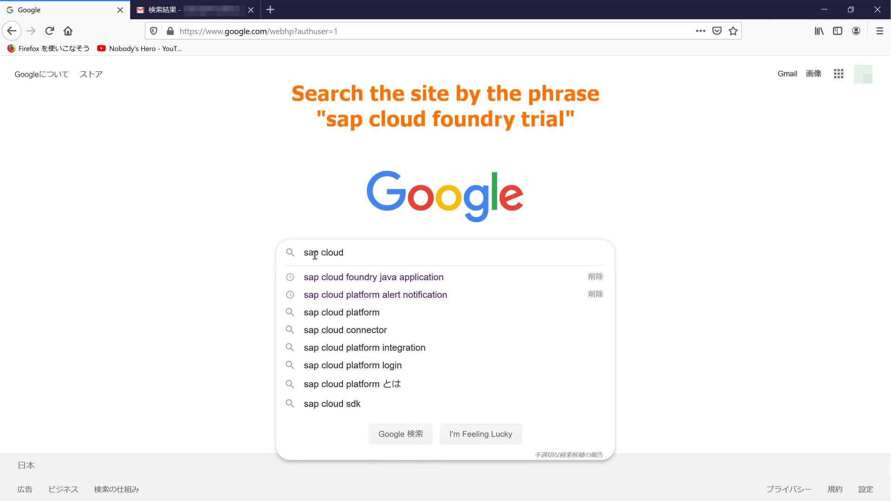
{"action": "type", "text": "foundry"}
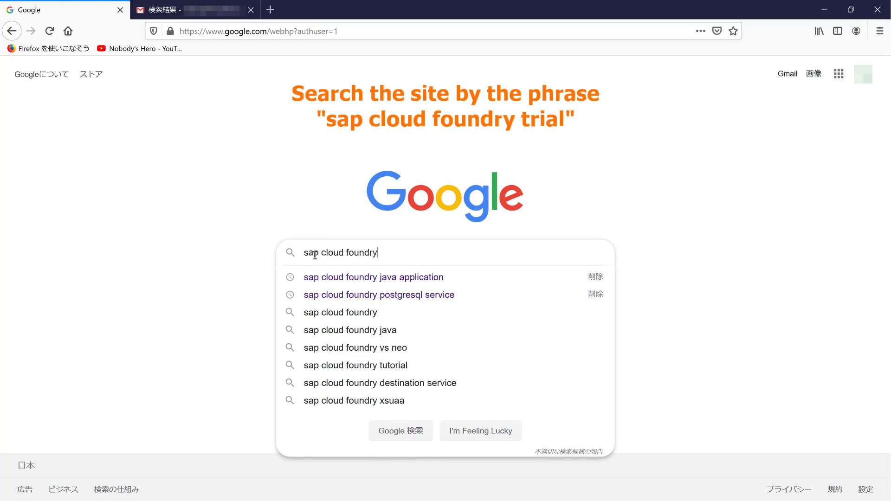
{"action": "type", "text": "trial"}
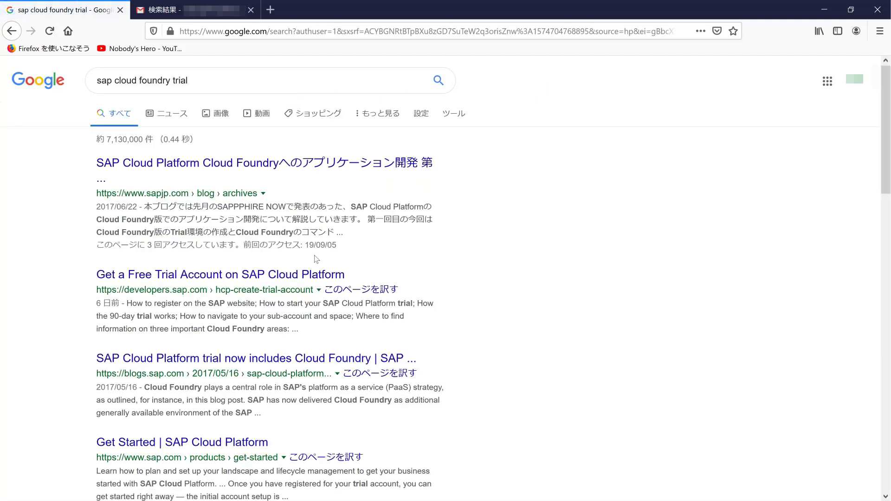
{"action": "mouse_move", "coordinate": [214, 277]}
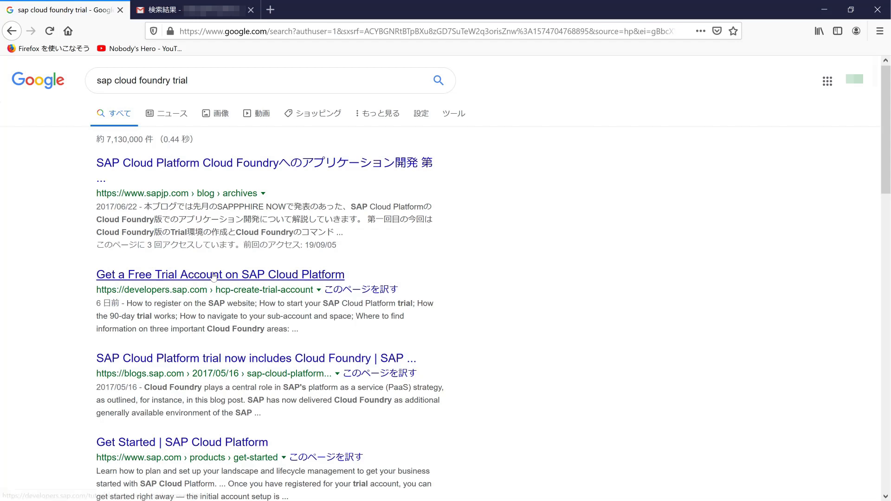
{"action": "scroll", "scroll_direction": "down", "scroll_amount": 3}
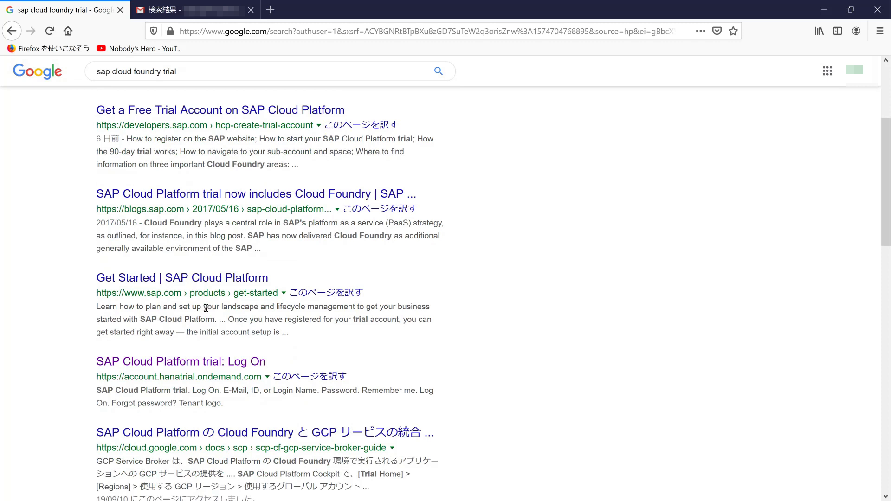
{"action": "mouse_move", "coordinate": [182, 278]}
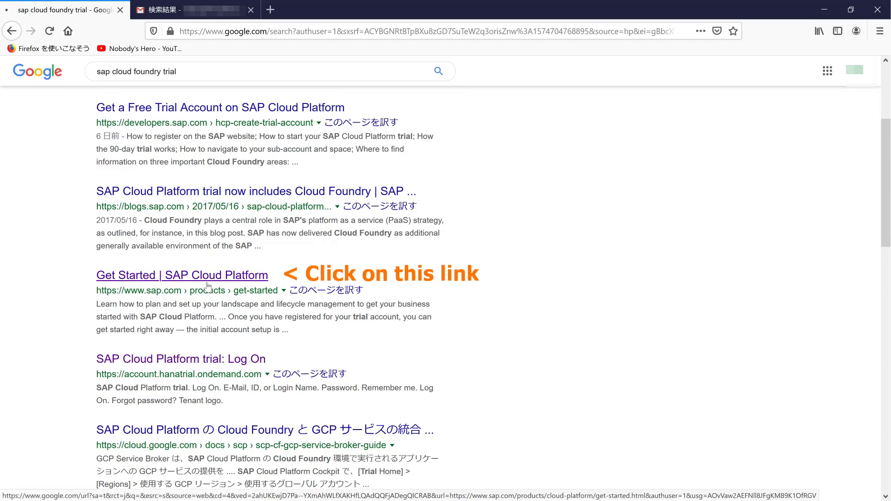
Follow the Get Started | SAP Cloud Platform result and start the free trial sign-up
{"action": "left_click", "coordinate": [182, 275]}
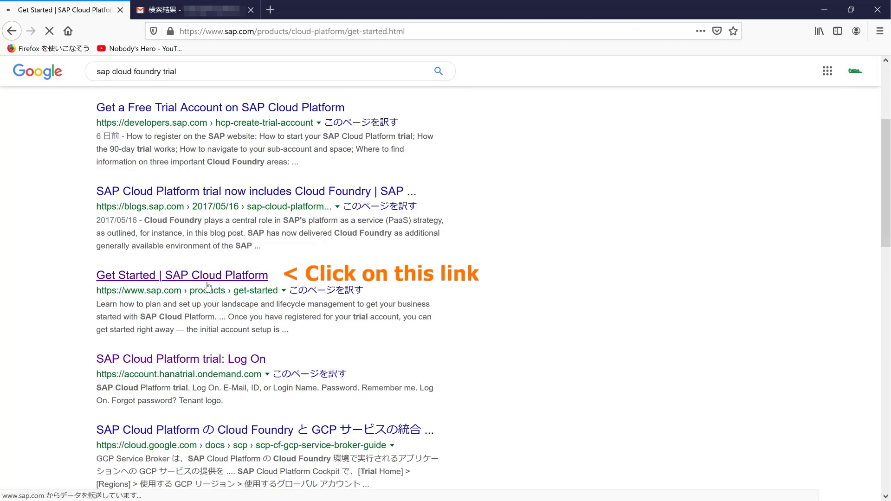
{"action": "left_click", "coordinate": [181, 275]}
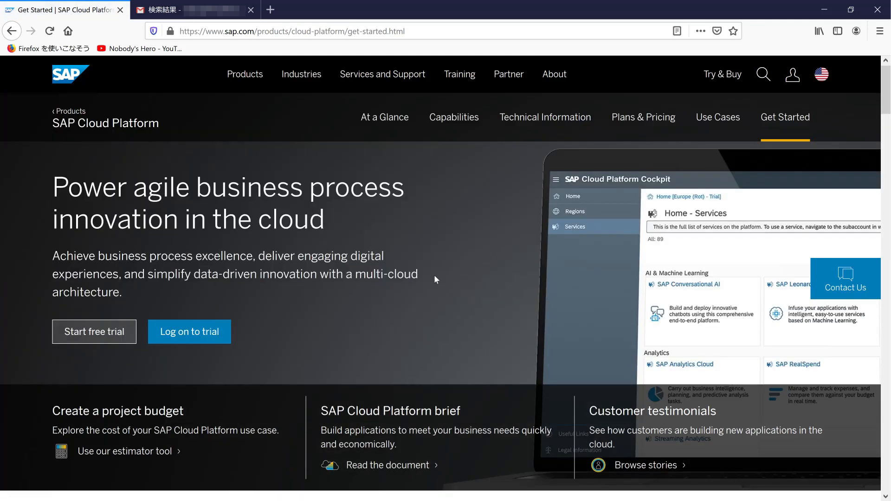
{"action": "left_click", "coordinate": [440, 32]}
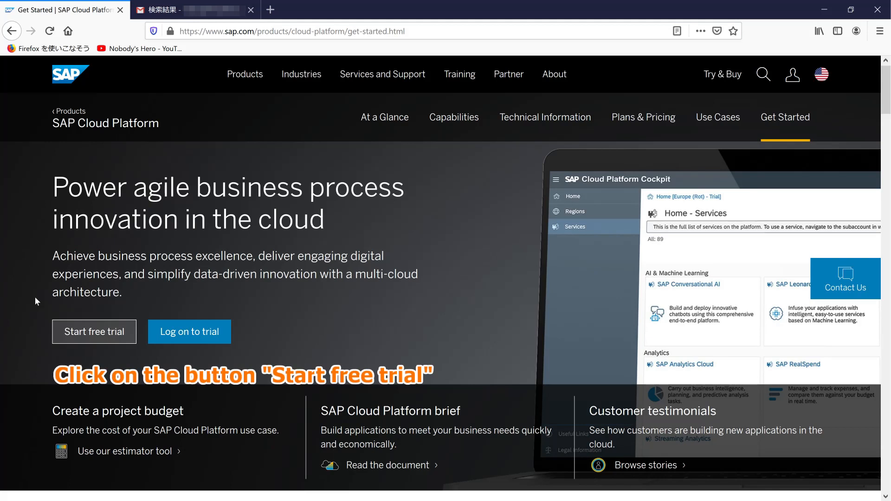
{"action": "left_click", "coordinate": [94, 331]}
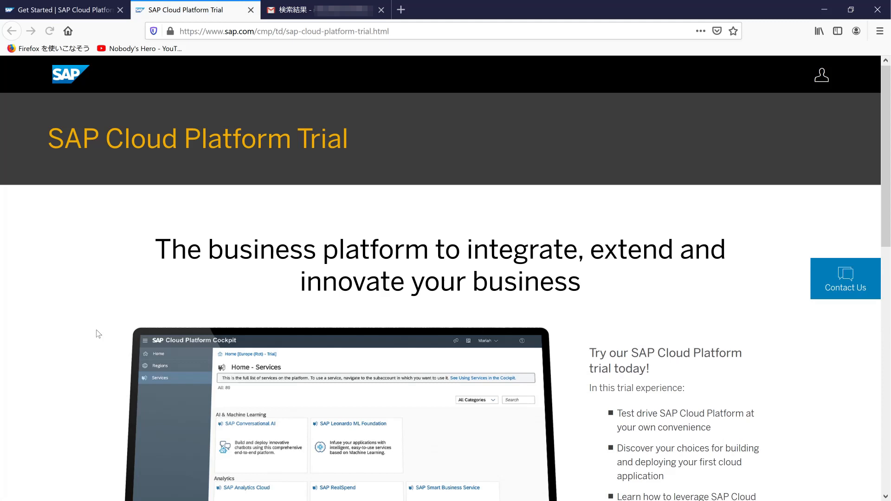
Bring up the one-time free trial registration form via 'Register for Free'
{"action": "scroll", "scroll_direction": "down", "scroll_amount": 3}
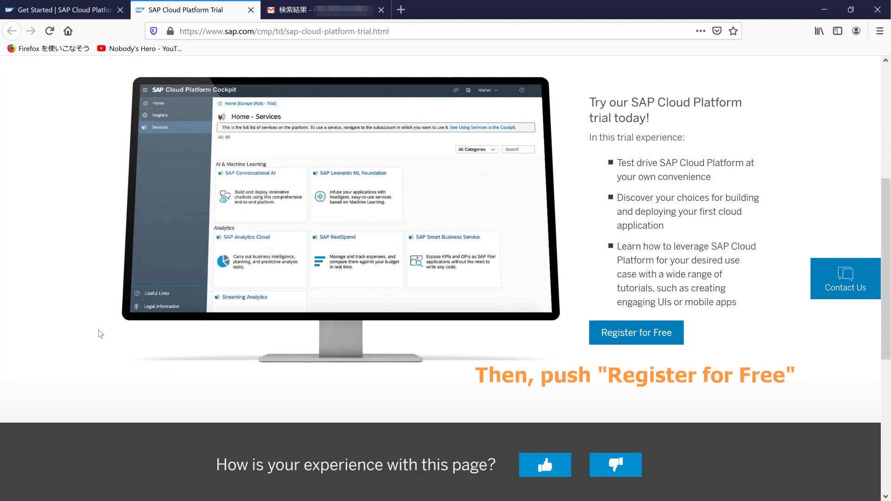
{"action": "mouse_move", "coordinate": [635, 332]}
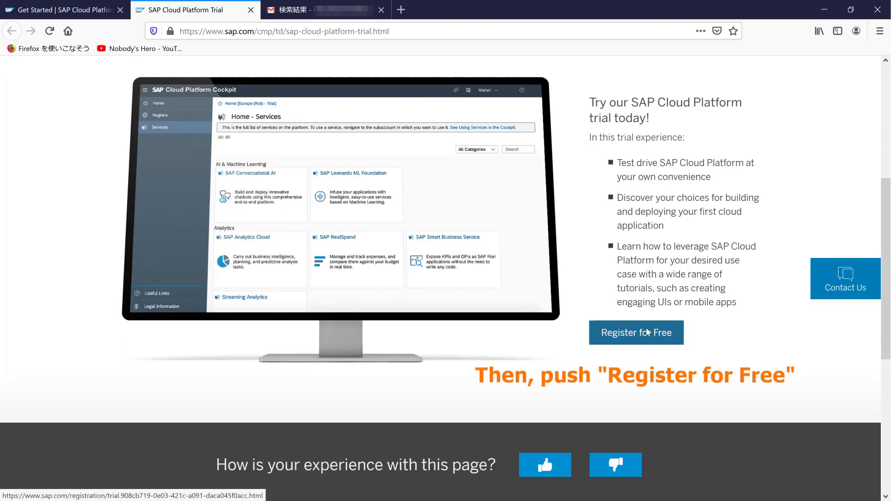
{"action": "left_click", "coordinate": [636, 332]}
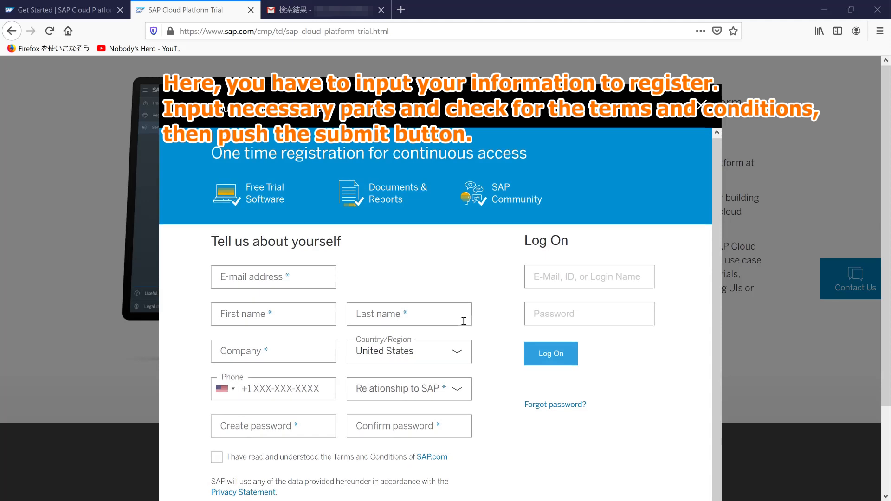
{"action": "scroll", "scroll_direction": "down", "scroll_amount": 3}
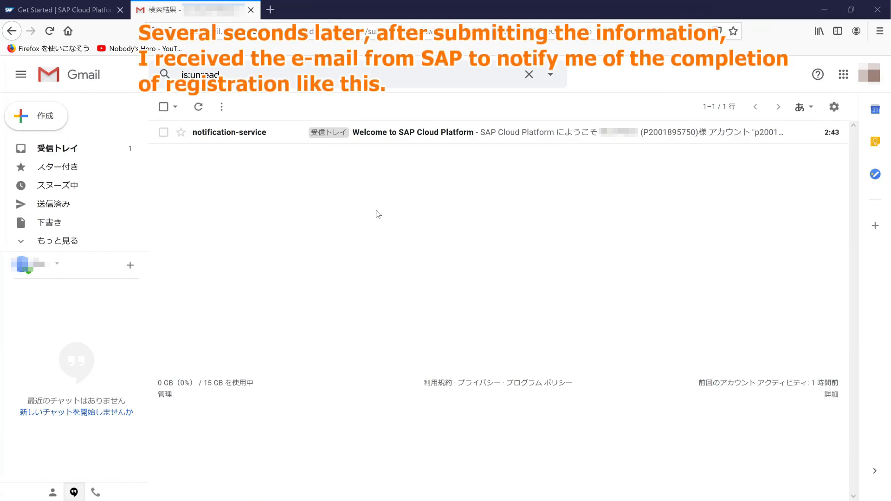
{"action": "mouse_move", "coordinate": [471, 140]}
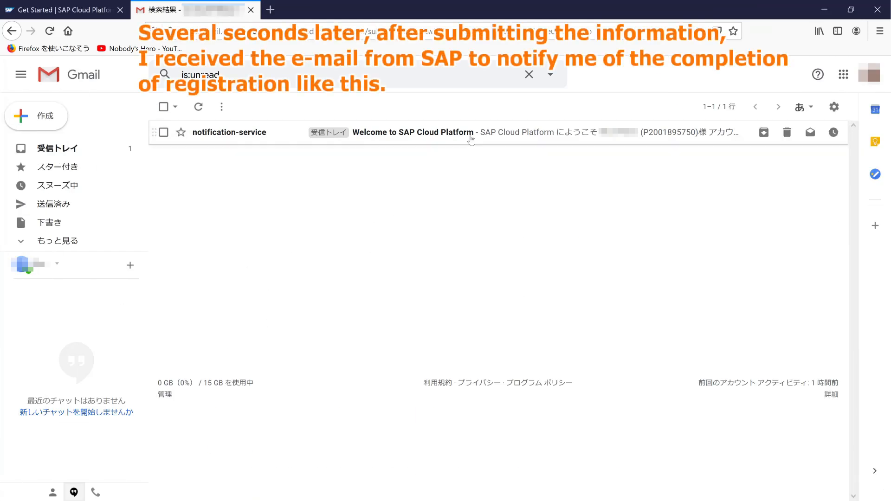
Read the Welcome to SAP Cloud Platform email and follow its account.hanatrial cockpit link
{"action": "left_click", "coordinate": [413, 132]}
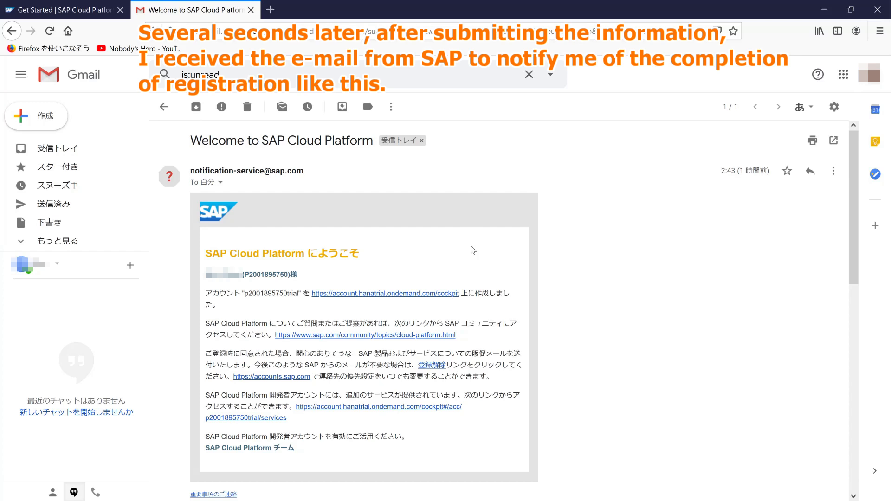
{"action": "scroll", "scroll_direction": "down", "scroll_amount": 3}
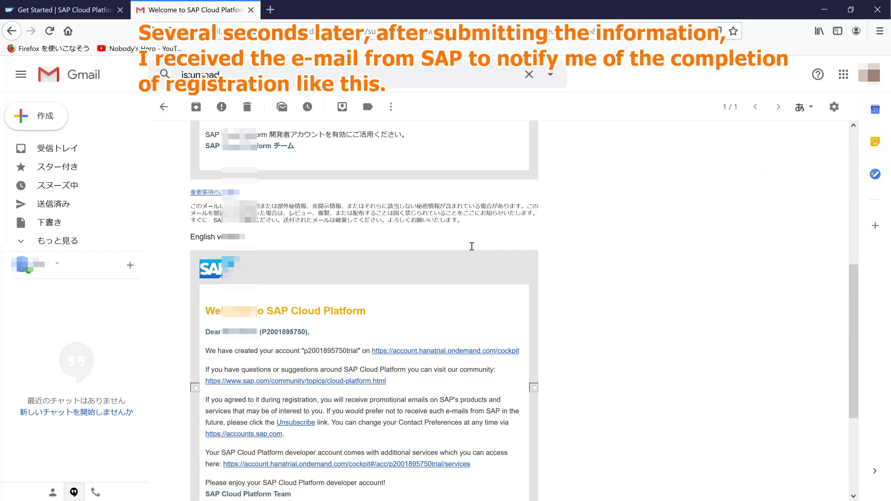
{"action": "scroll", "scroll_direction": "down", "scroll_amount": 3}
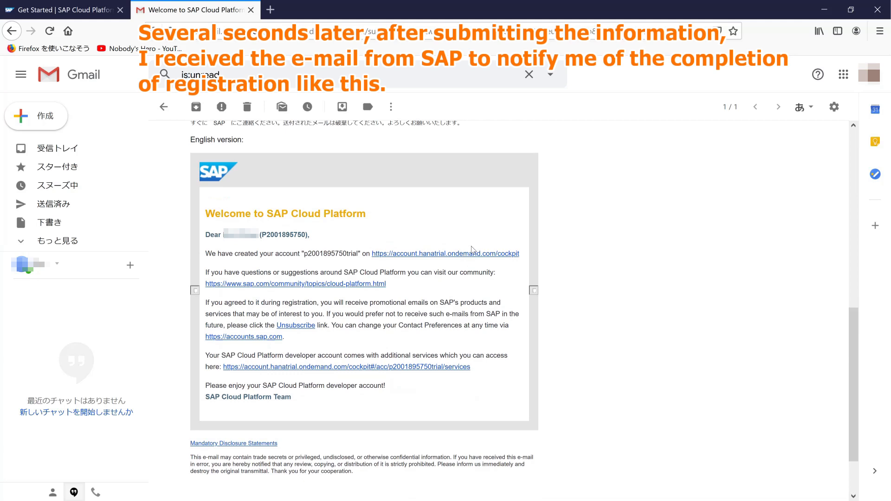
{"action": "mouse_move", "coordinate": [203, 198]}
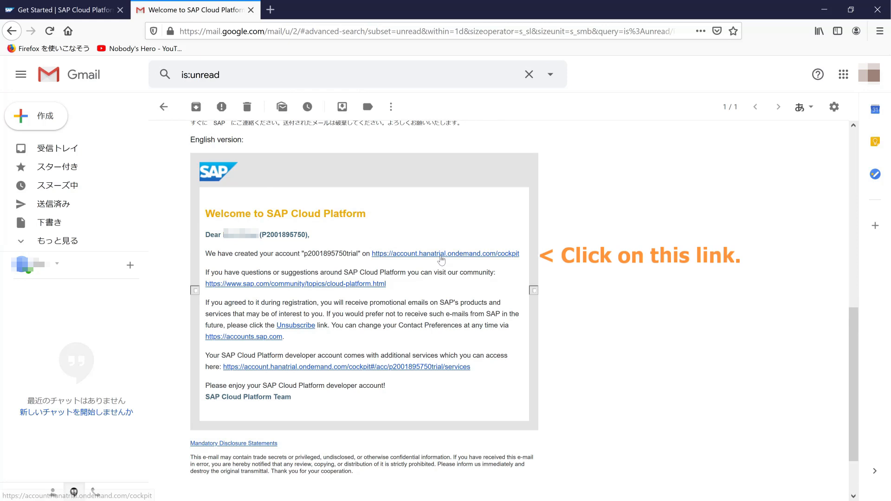
{"action": "left_click", "coordinate": [445, 254]}
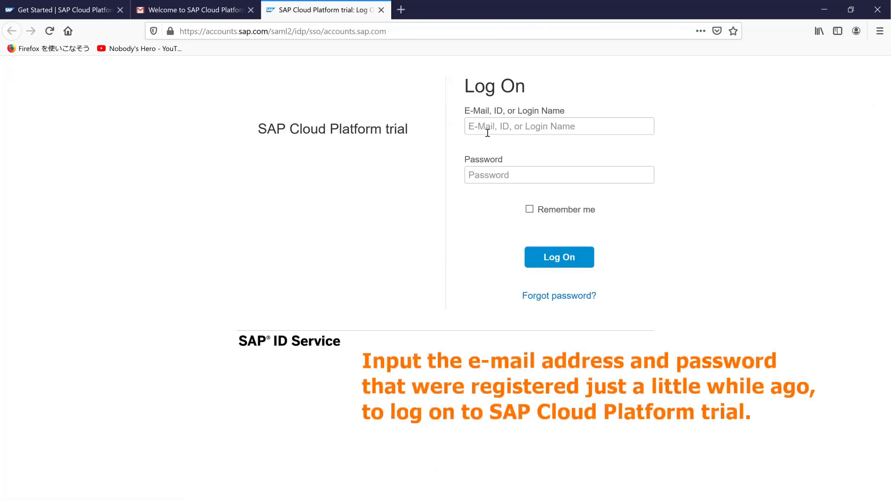
Log on with the registered e-mail and password, declining Firefox's offer to save the login
{"action": "left_click", "coordinate": [558, 125]}
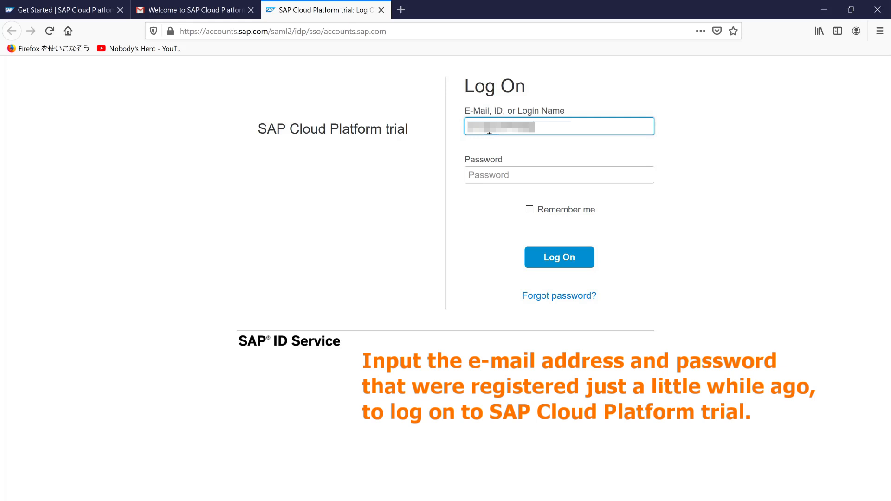
{"action": "left_click", "coordinate": [559, 175]}
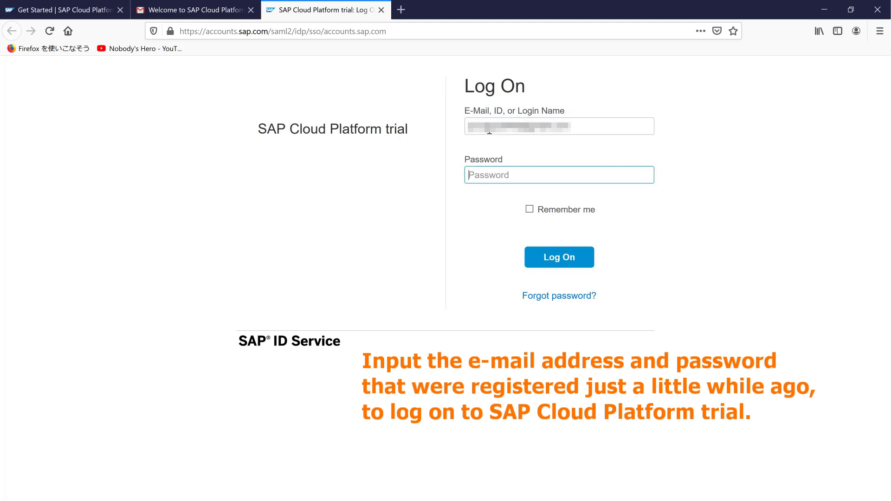
{"action": "type", "text": "•"}
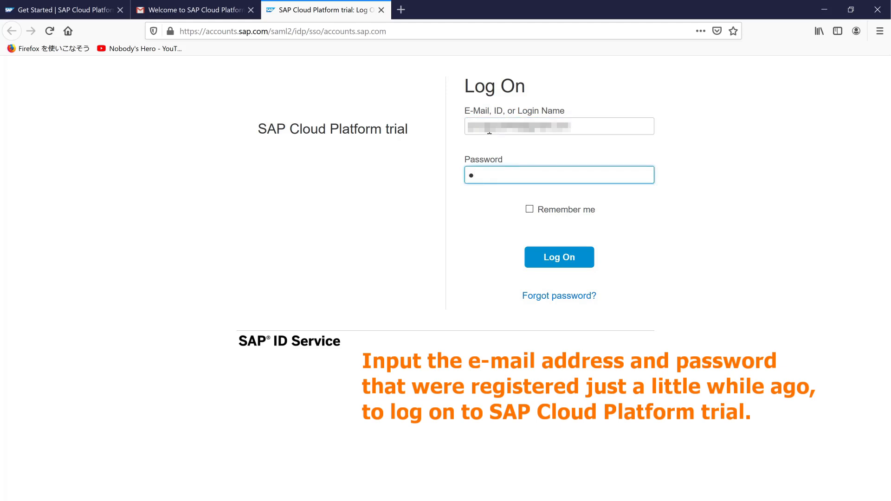
{"action": "type", "text": "password"}
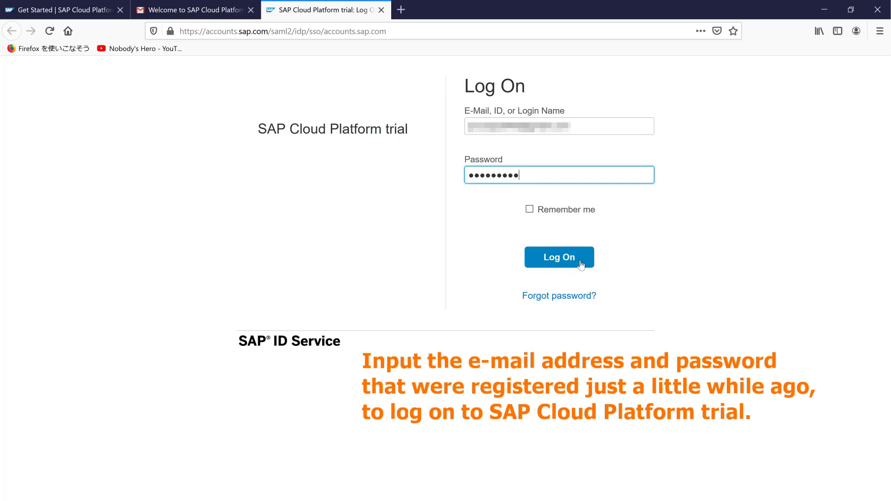
{"action": "left_click", "coordinate": [559, 257]}
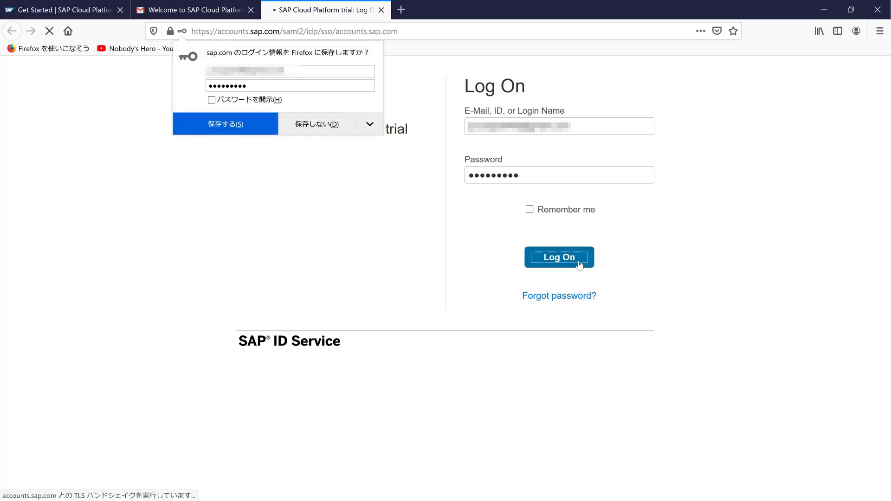
{"action": "left_click", "coordinate": [559, 257]}
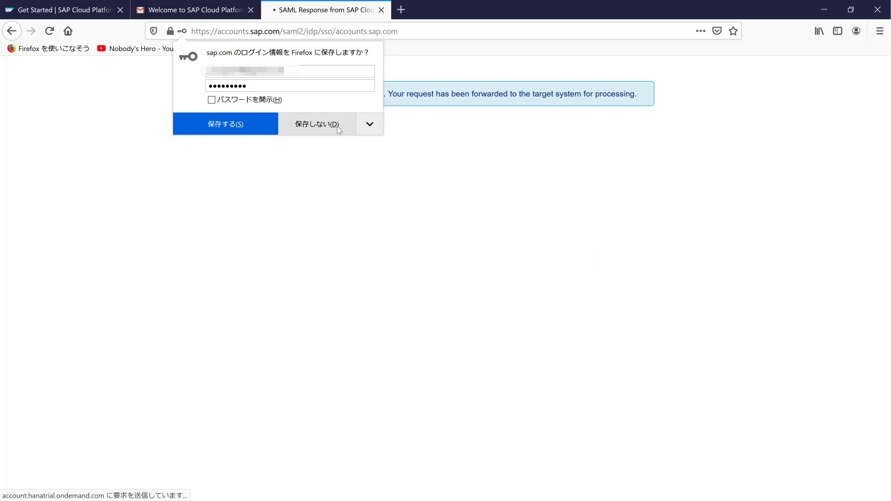
{"action": "left_click", "coordinate": [314, 124]}
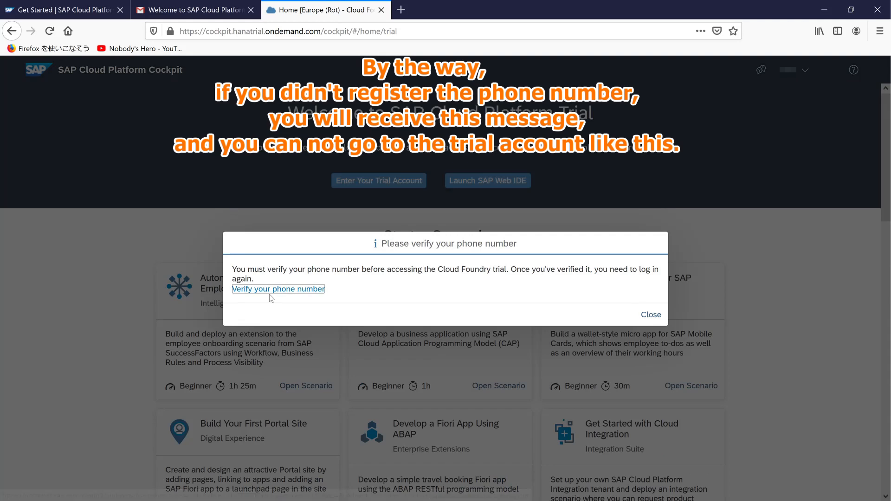
{"action": "mouse_move", "coordinate": [351, 333]}
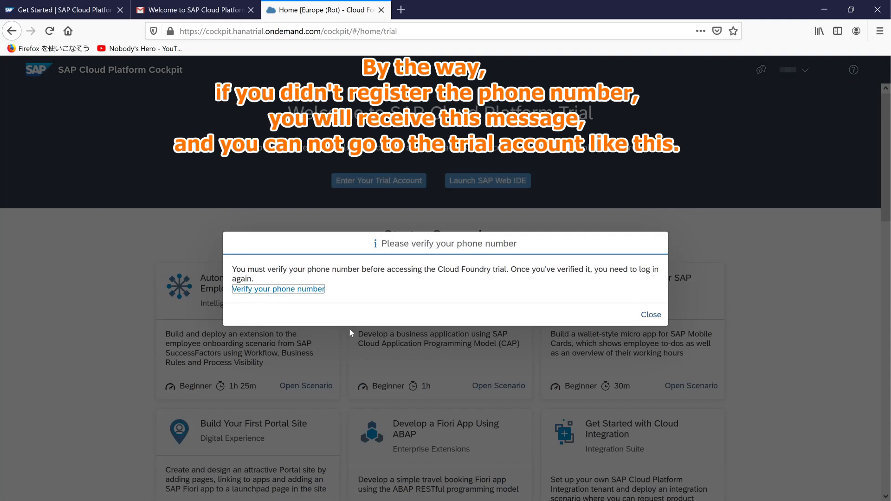
{"action": "mouse_move", "coordinate": [651, 314]}
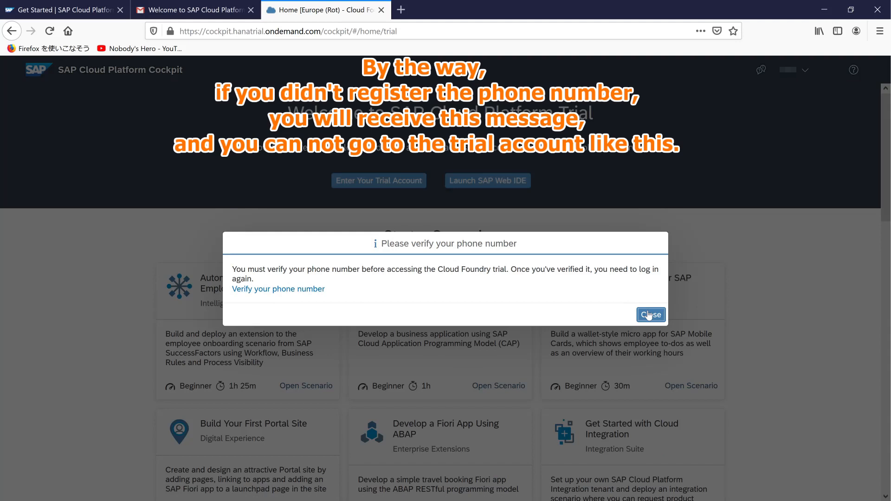
Dismiss the phone notice, re-enter the trial account and go to the 'Verify your phone number' page
{"action": "left_click", "coordinate": [650, 315]}
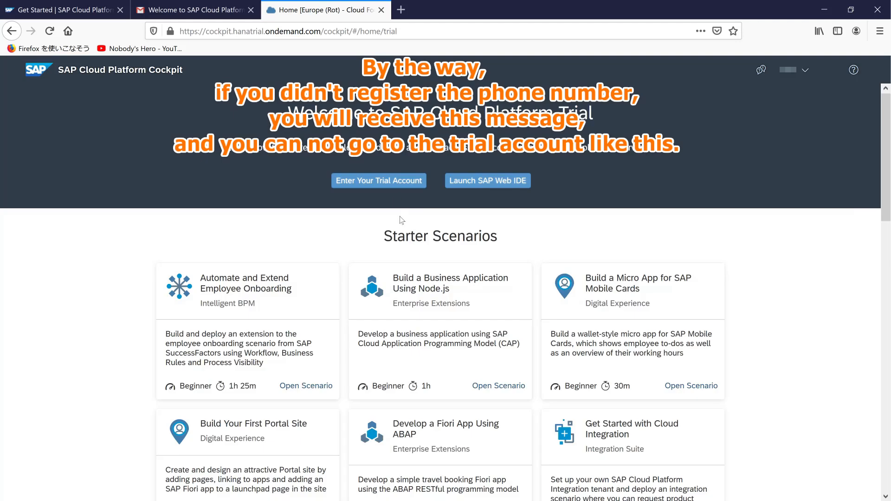
{"action": "left_click", "coordinate": [377, 180]}
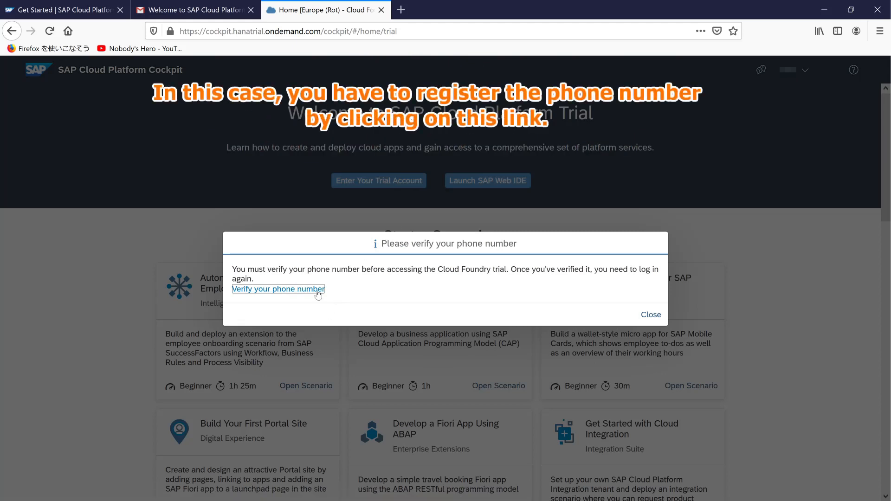
{"action": "left_click", "coordinate": [277, 289]}
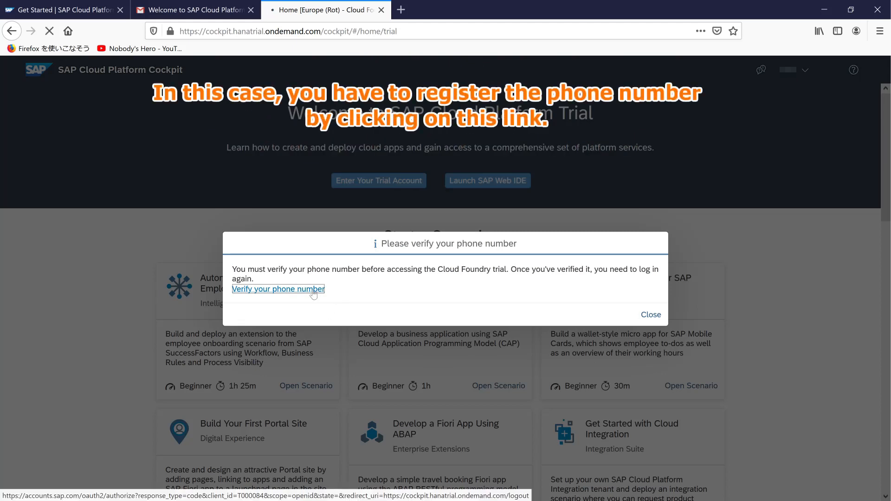
{"action": "left_click", "coordinate": [279, 288]}
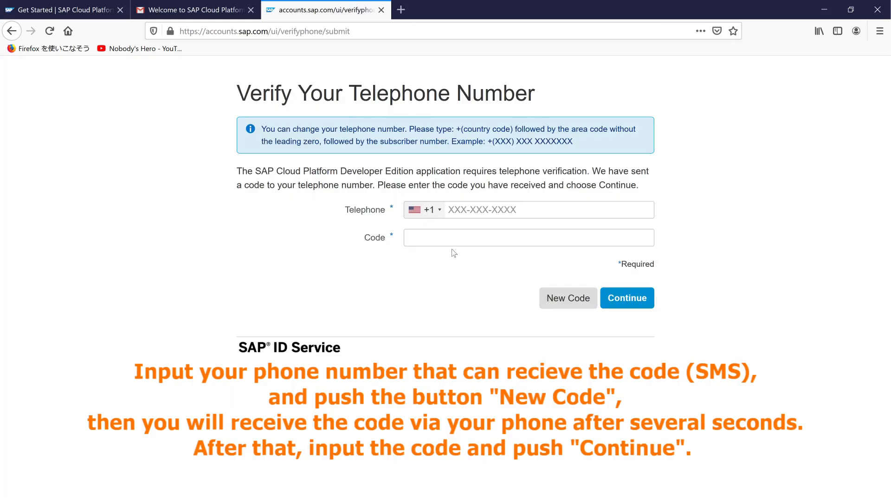
{"action": "mouse_move", "coordinate": [429, 328]}
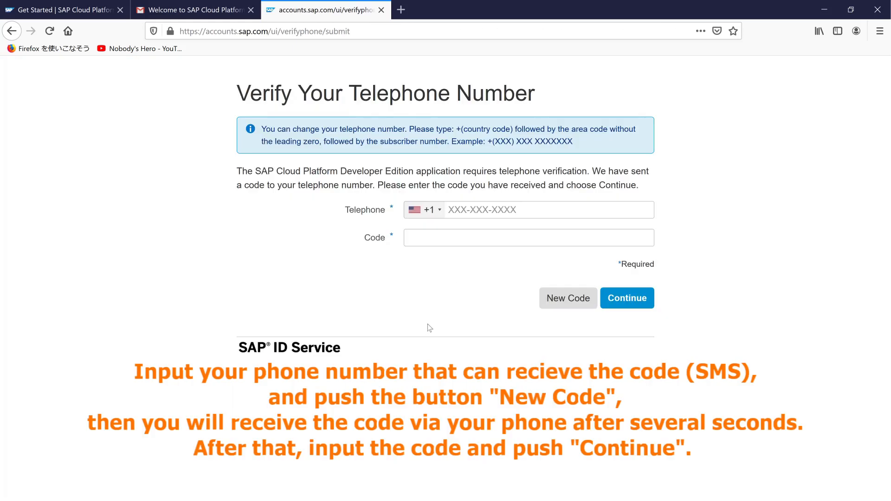
{"action": "mouse_move", "coordinate": [462, 290]}
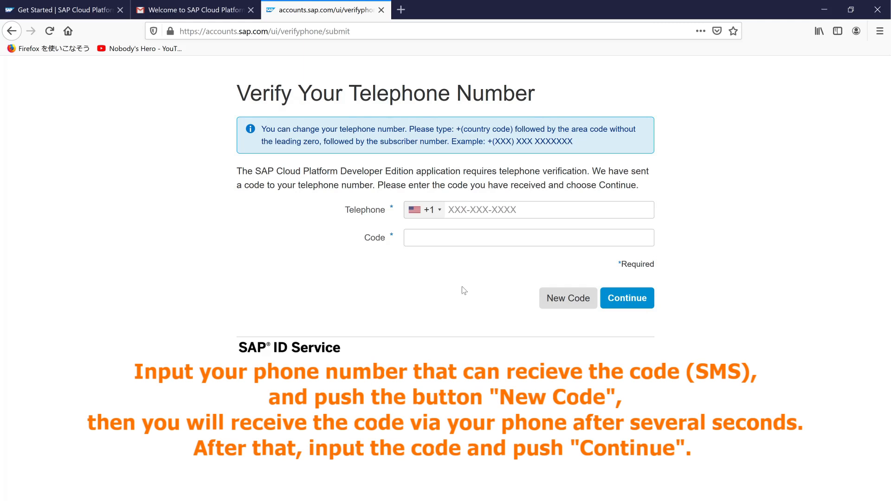
{"action": "mouse_move", "coordinate": [388, 256]}
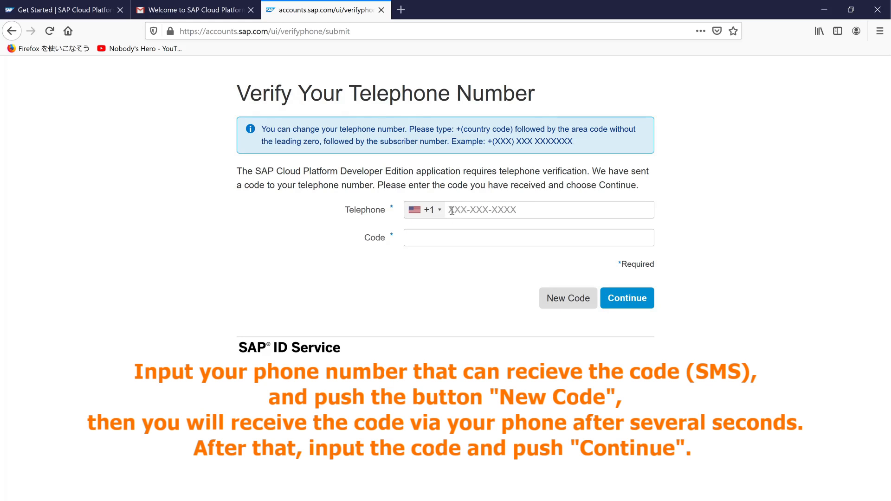
{"action": "left_click", "coordinate": [425, 209]}
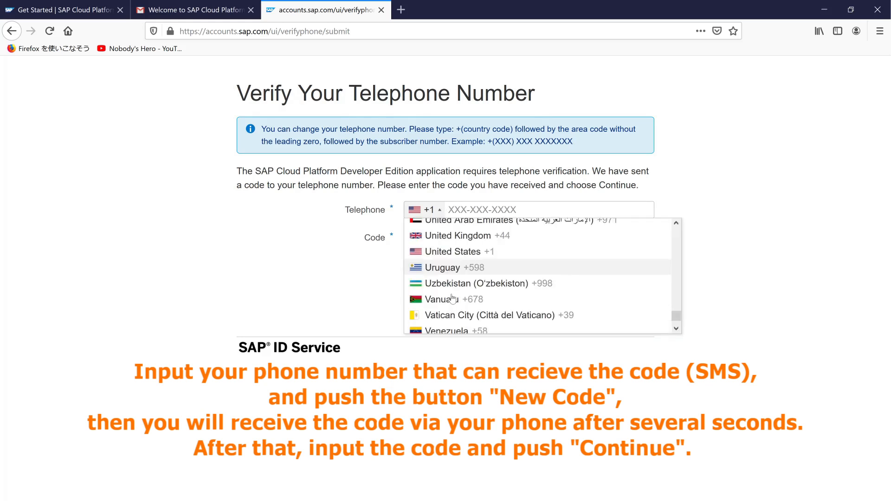
{"action": "scroll", "scroll_direction": "up", "scroll_amount": 3}
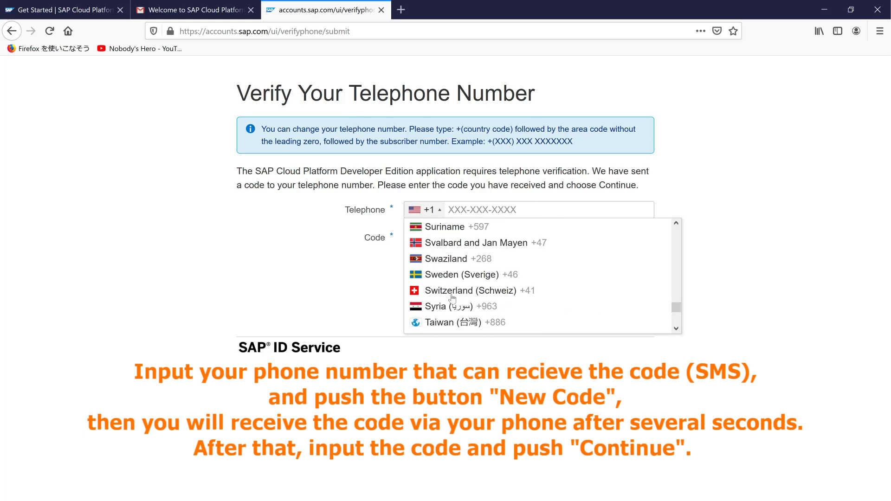
{"action": "scroll", "scroll_direction": "down", "scroll_amount": 3}
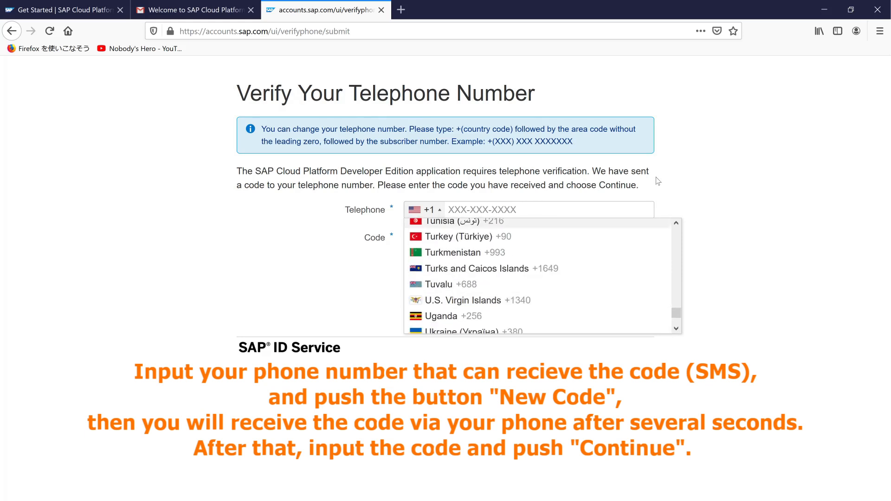
{"action": "left_click", "coordinate": [566, 210]}
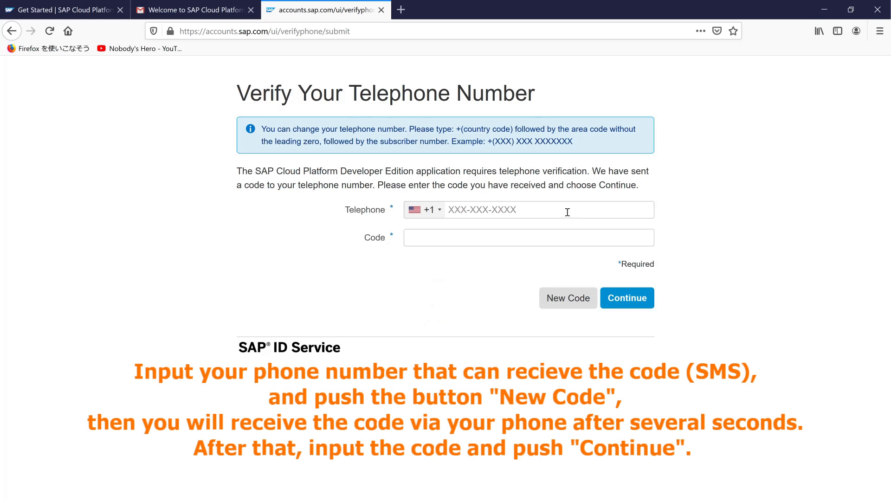
{"action": "mouse_move", "coordinate": [568, 262]}
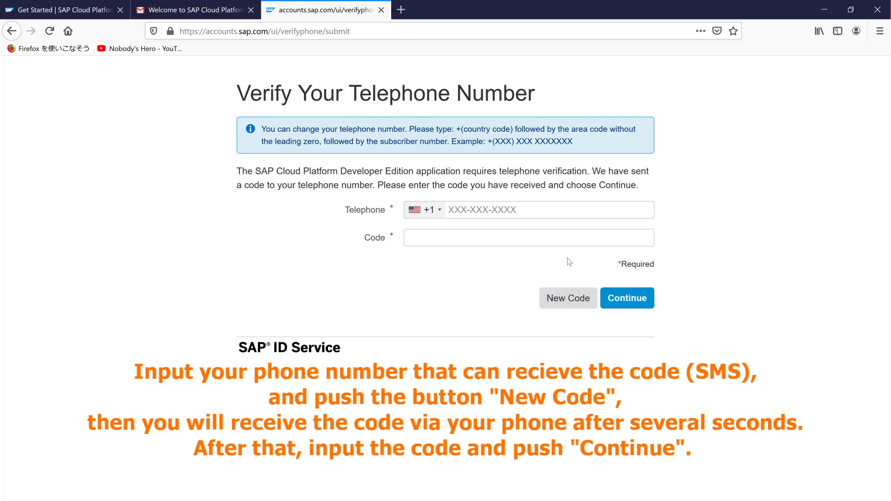
{"action": "mouse_move", "coordinate": [524, 295]}
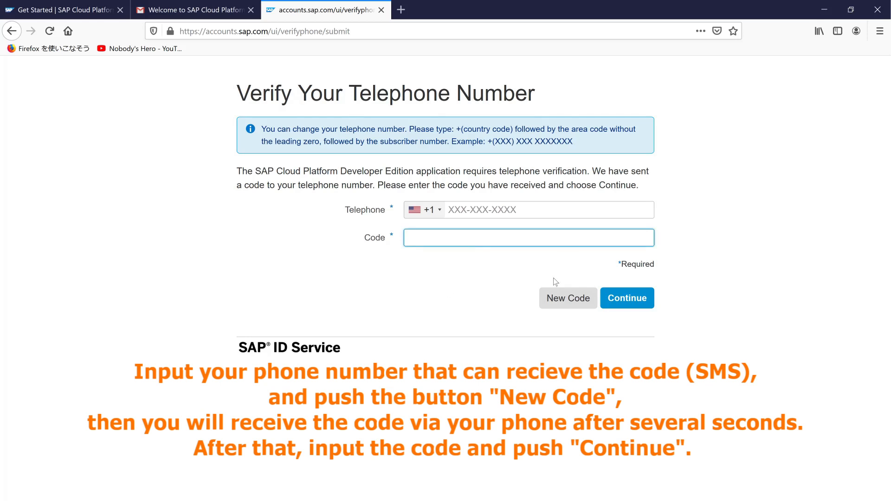
{"action": "mouse_move", "coordinate": [627, 298]}
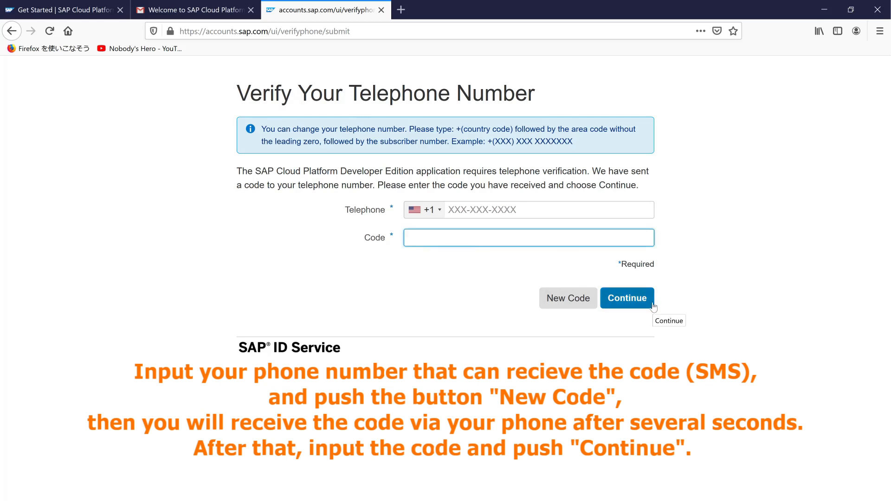
{"action": "mouse_move", "coordinate": [639, 352]}
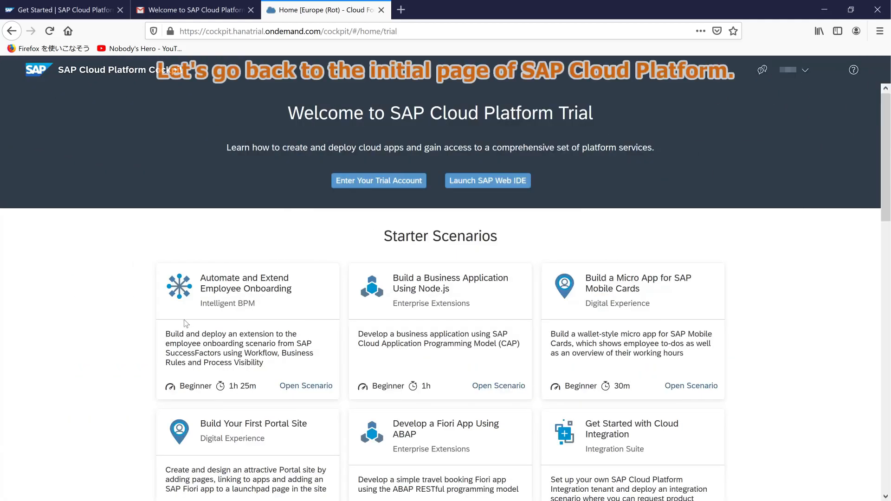
Scroll through the Cockpit trial home page's starter scenarios and back to the top
{"action": "scroll", "scroll_direction": "down", "scroll_amount": 3}
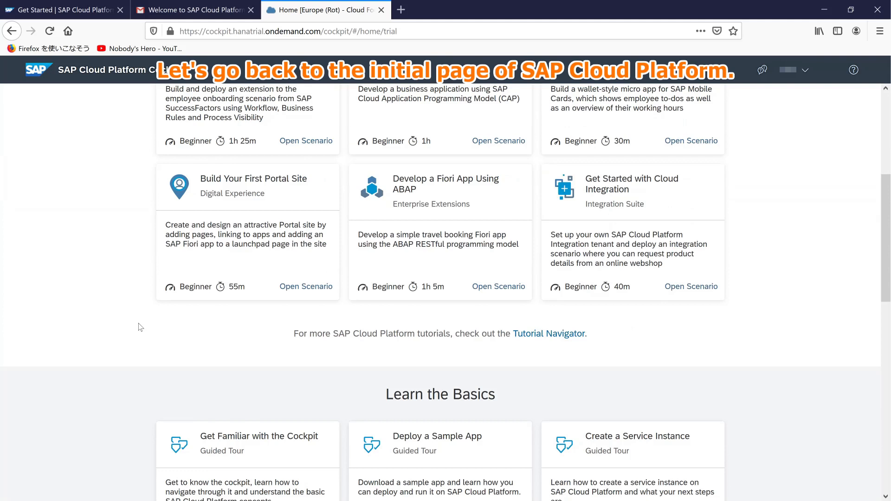
{"action": "scroll", "scroll_direction": "down", "scroll_amount": 3}
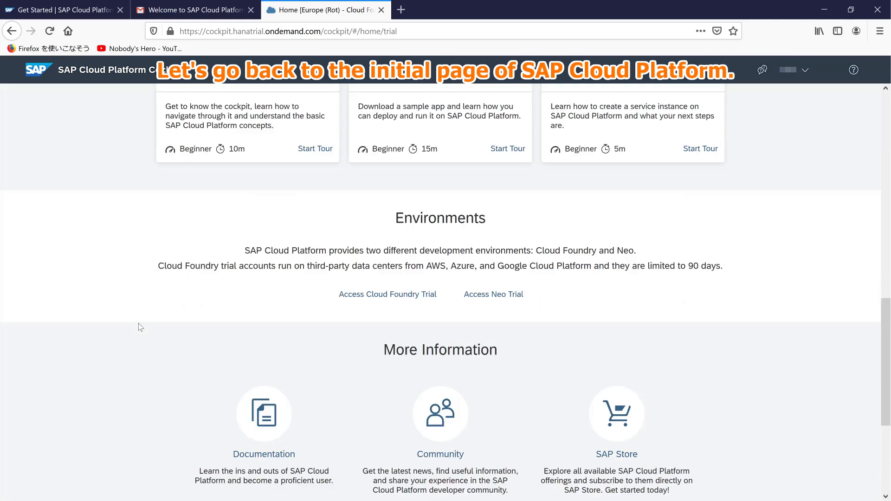
{"action": "scroll", "scroll_direction": "down", "scroll_amount": 3}
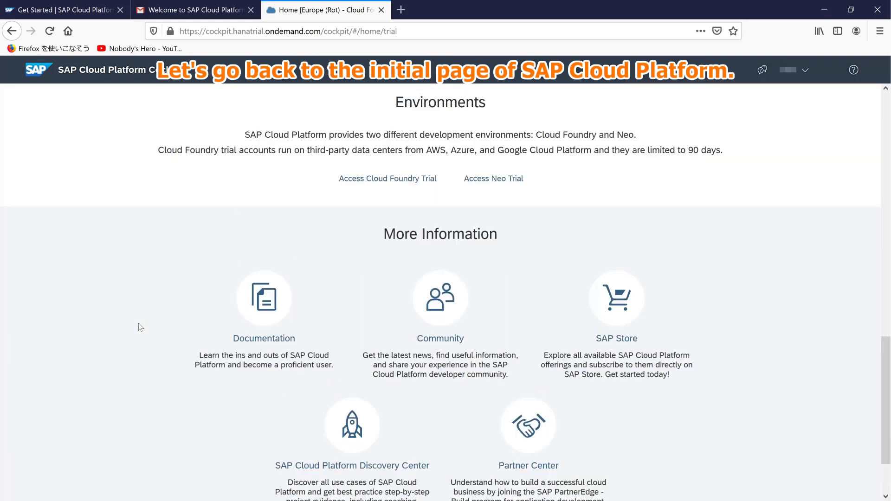
{"action": "scroll", "scroll_direction": "up", "scroll_amount": 3}
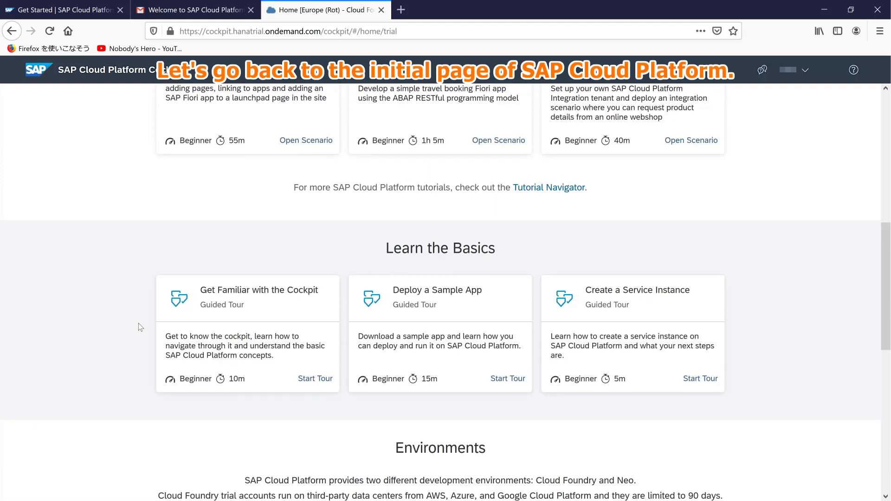
{"action": "scroll", "scroll_direction": "up", "scroll_amount": 3}
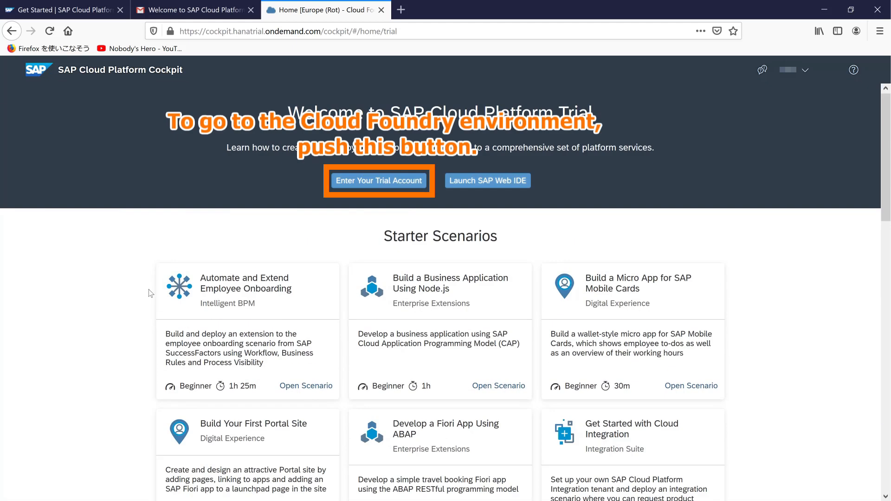
{"action": "mouse_move", "coordinate": [379, 181]}
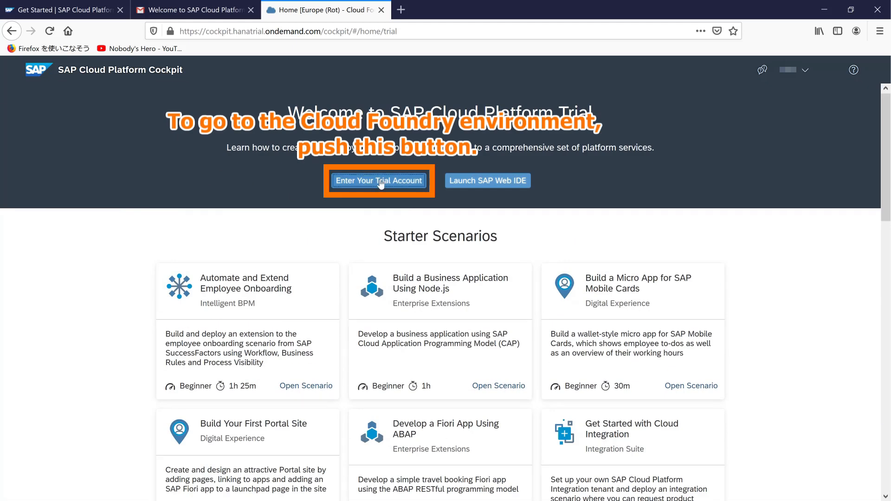
Enter the trial account and check the remaining trial days on the header badge
{"action": "left_click", "coordinate": [379, 181]}
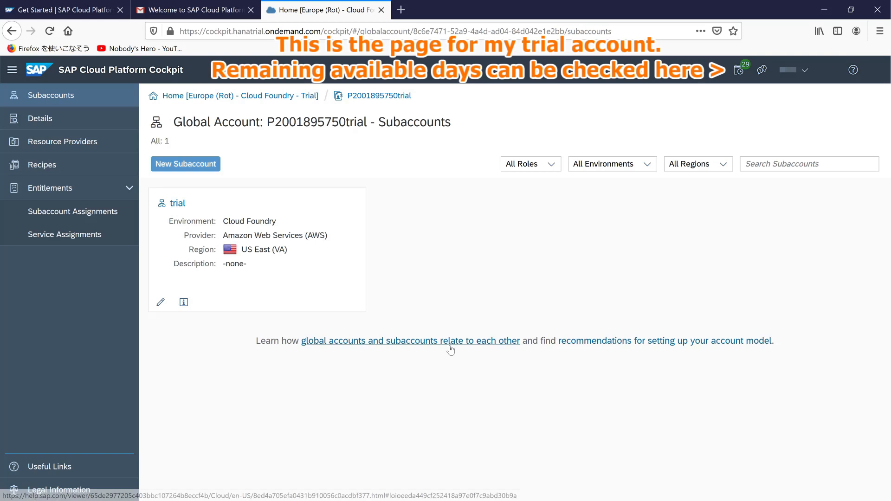
{"action": "mouse_move", "coordinate": [742, 239]}
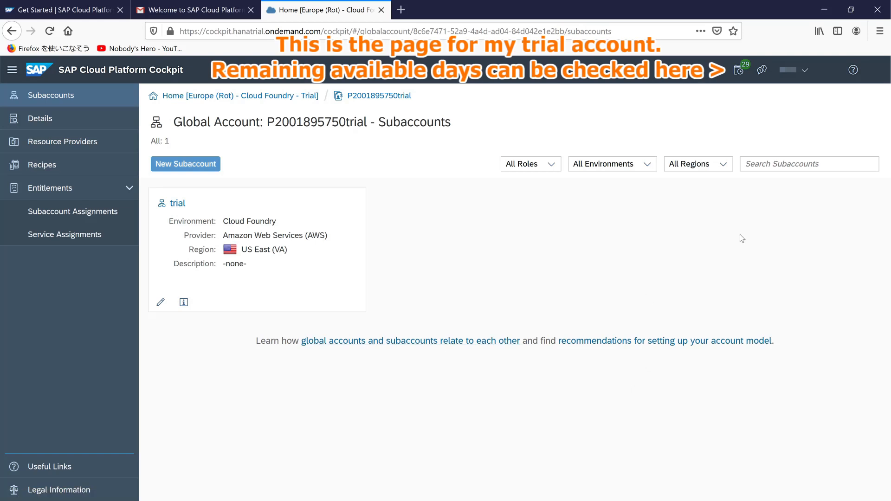
{"action": "mouse_move", "coordinate": [739, 70]}
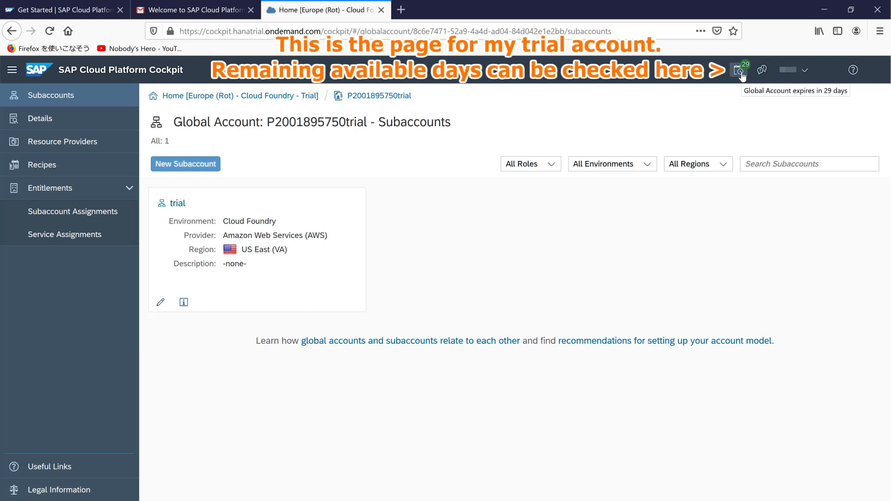
{"action": "left_click", "coordinate": [738, 70]}
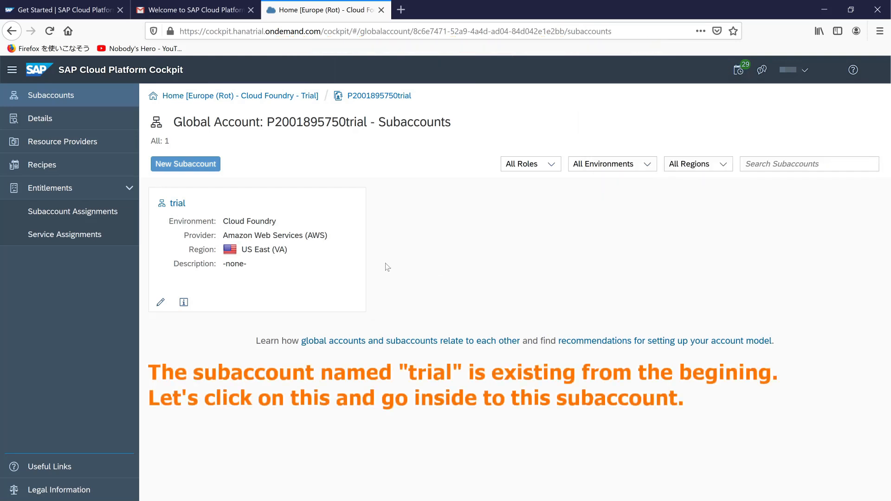
{"action": "mouse_move", "coordinate": [378, 188]}
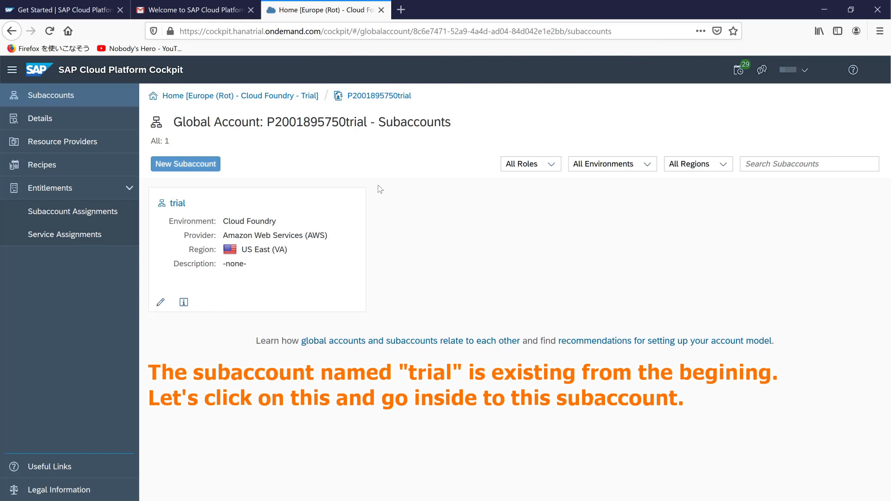
Open the trial subaccount and review its Overview with the Cloud Foundry dev space and quota
{"action": "left_click", "coordinate": [177, 203]}
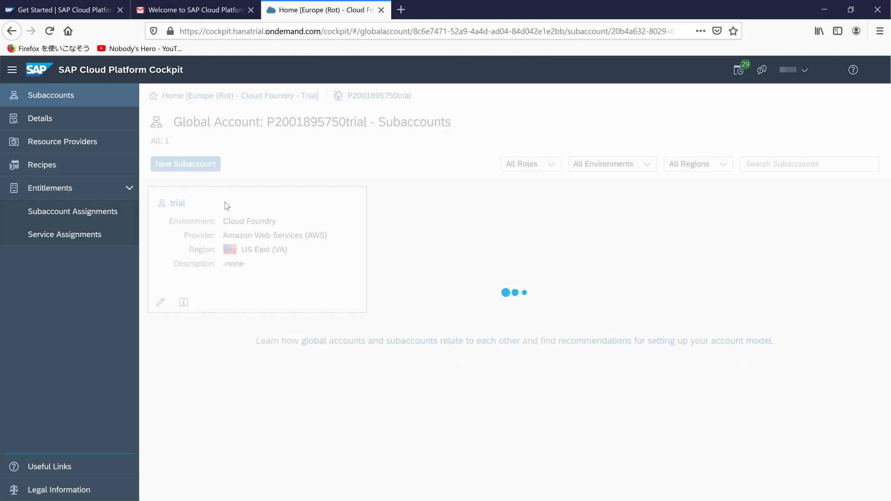
{"action": "left_click", "coordinate": [178, 203]}
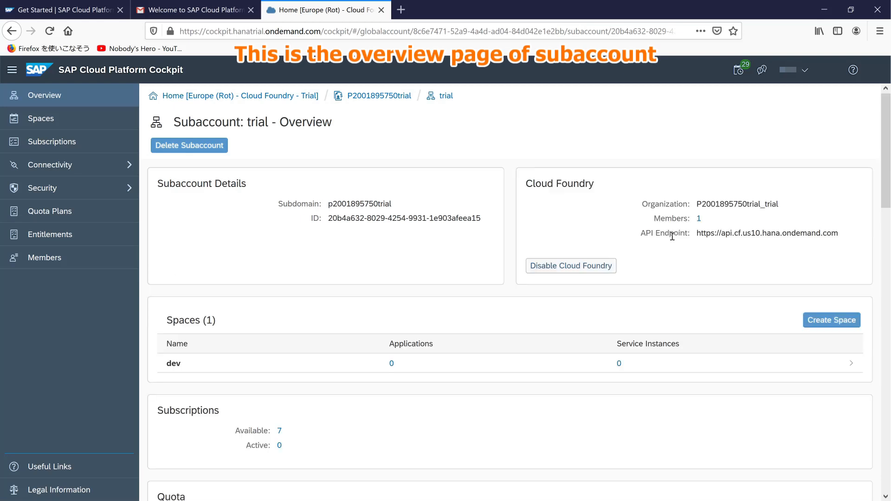
{"action": "scroll", "scroll_direction": "down", "scroll_amount": 3}
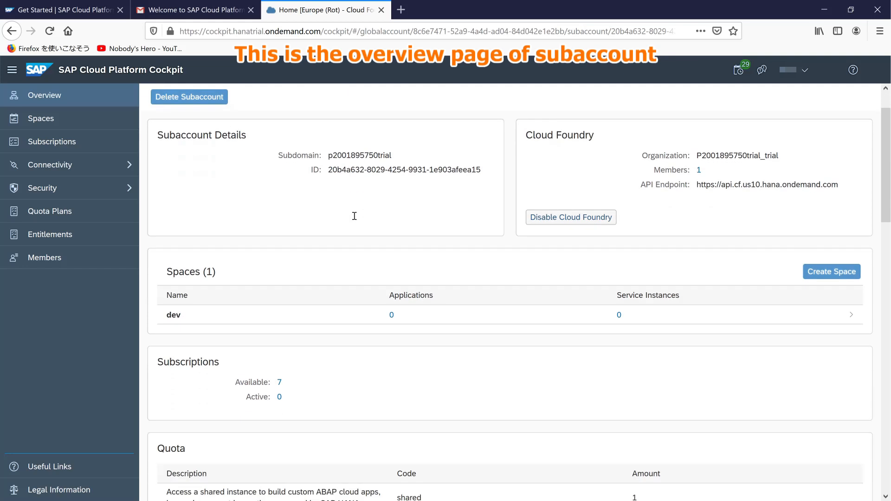
{"action": "scroll", "scroll_direction": "down", "scroll_amount": 3}
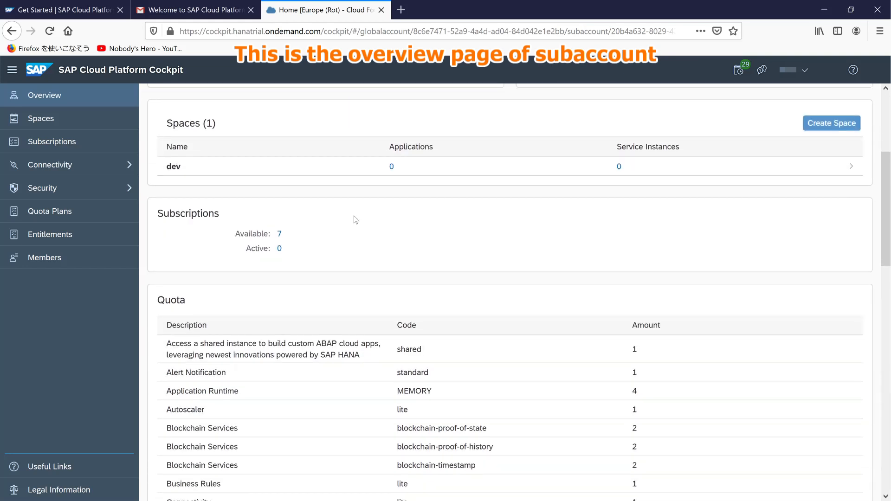
{"action": "scroll", "scroll_direction": "up", "scroll_amount": 3}
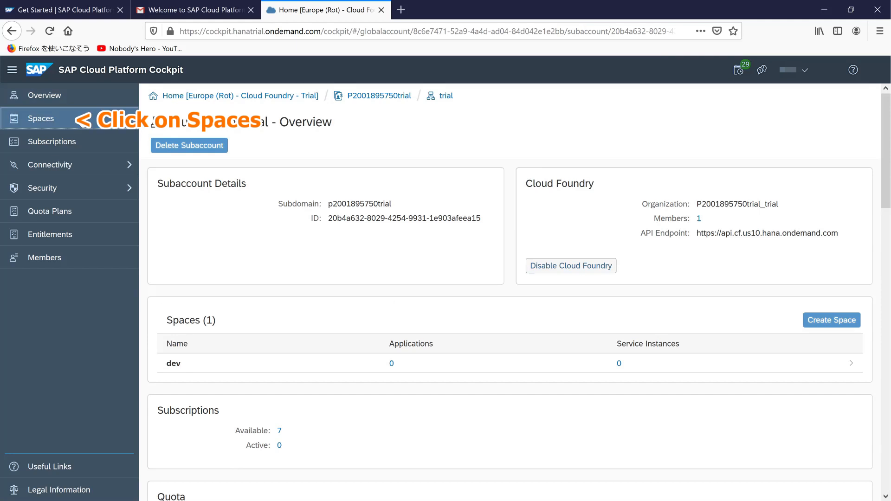
Show the trial subaccount's Spaces list containing the dev space
{"action": "left_click", "coordinate": [40, 118]}
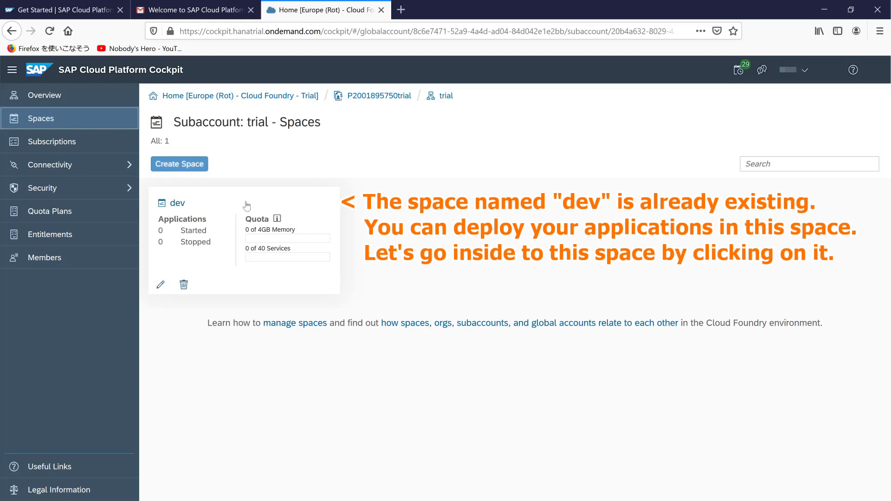
{"action": "mouse_move", "coordinate": [153, 255]}
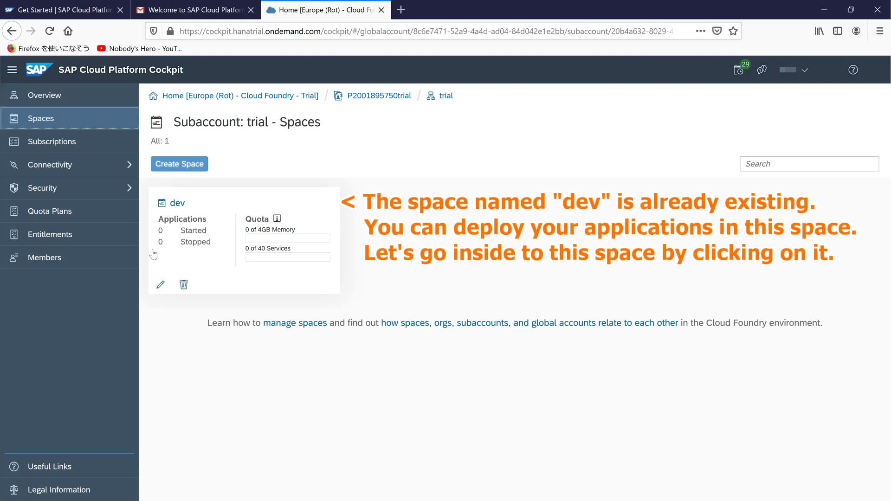
{"action": "mouse_move", "coordinate": [194, 252]}
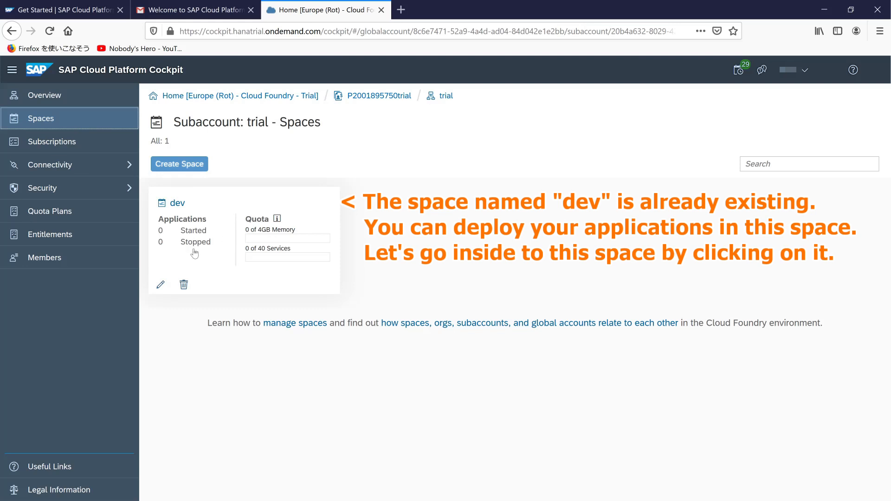
{"action": "mouse_move", "coordinate": [147, 216]}
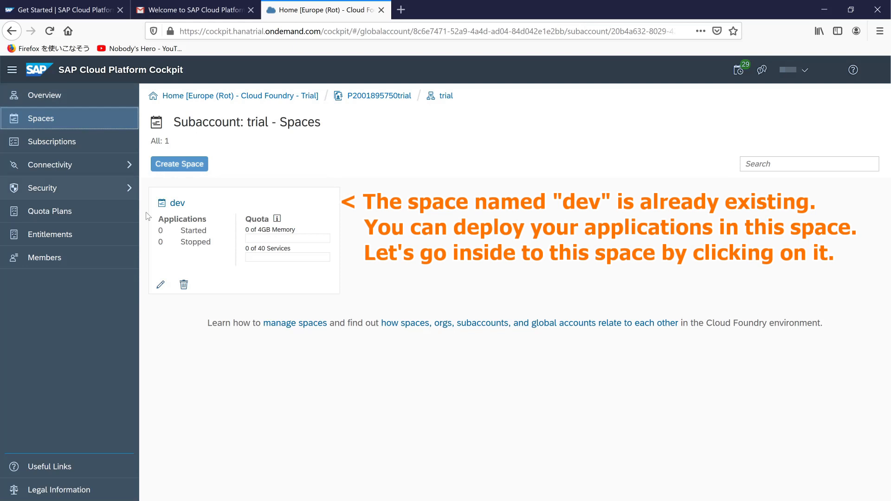
Open the dev space tile, landing on its empty Applications page
{"action": "left_click", "coordinate": [178, 203]}
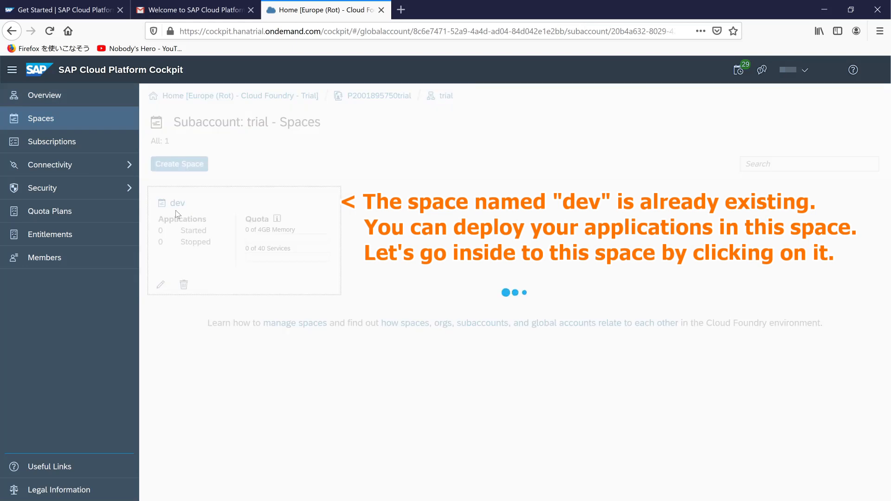
{"action": "left_click", "coordinate": [178, 204]}
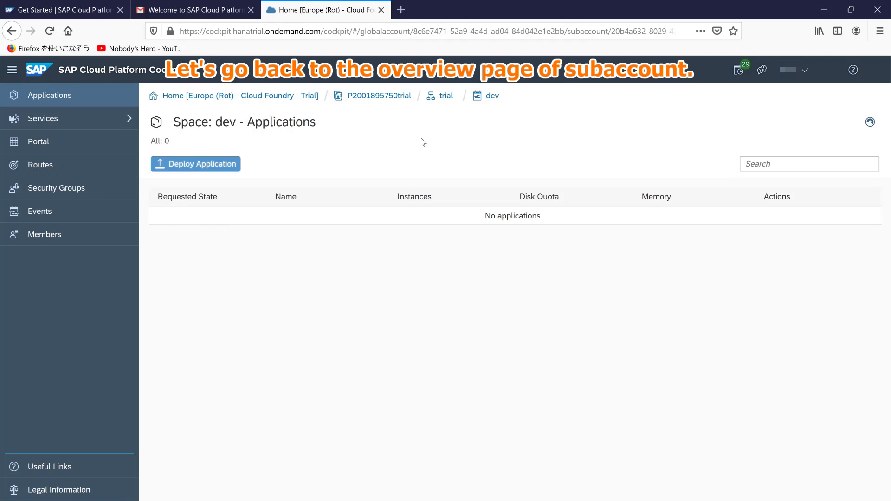
{"action": "mouse_move", "coordinate": [446, 96]}
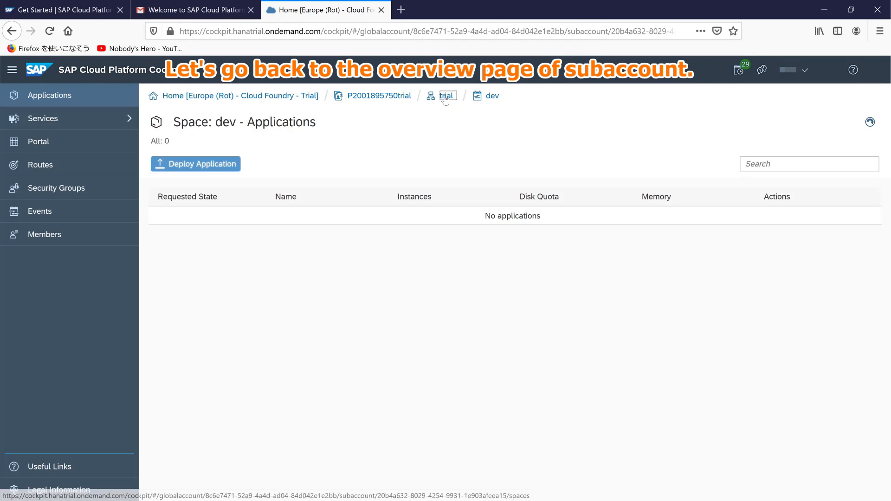
Navigate via breadcrumbs to the global account and reopen the trial subaccount Overview
{"action": "left_click", "coordinate": [448, 95]}
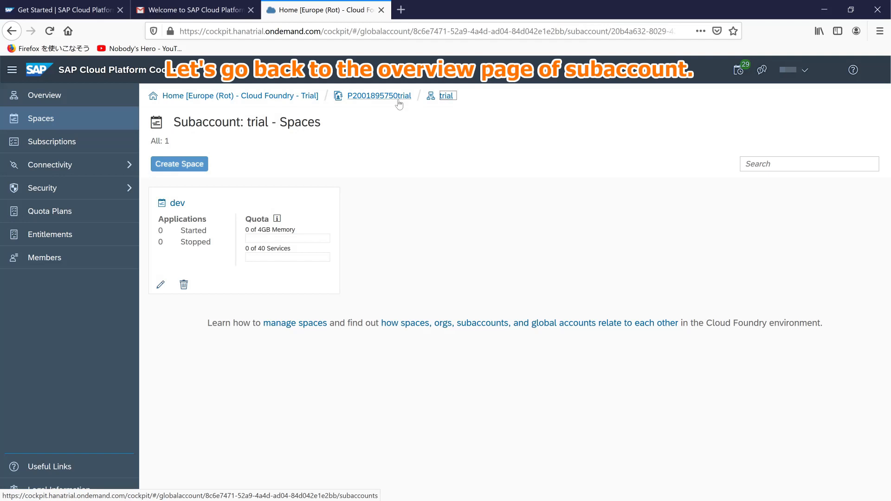
{"action": "left_click", "coordinate": [379, 95]}
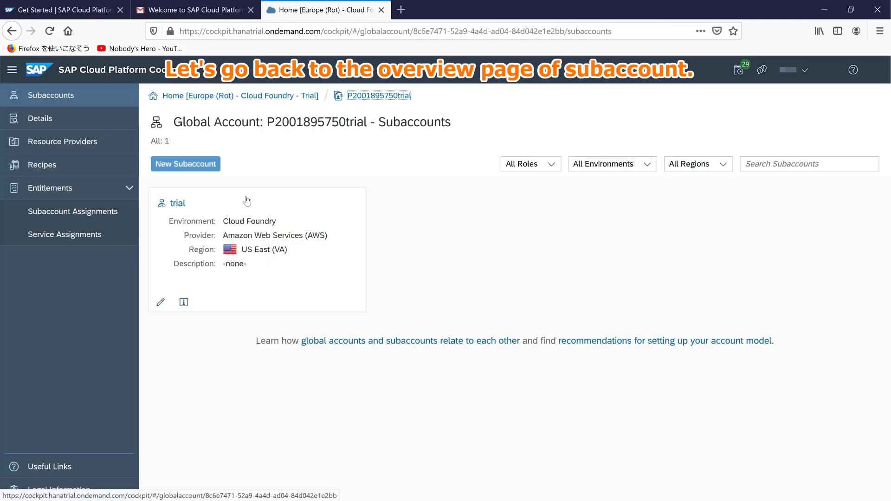
{"action": "left_click", "coordinate": [177, 203]}
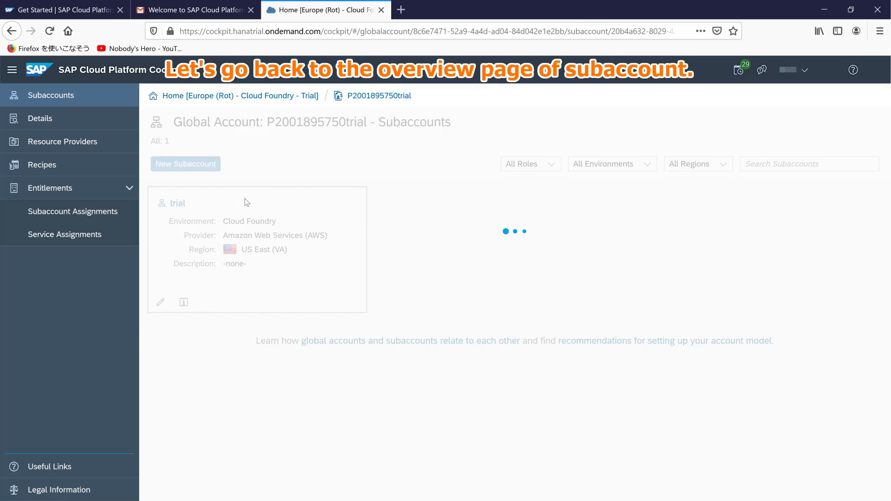
{"action": "left_click", "coordinate": [177, 203]}
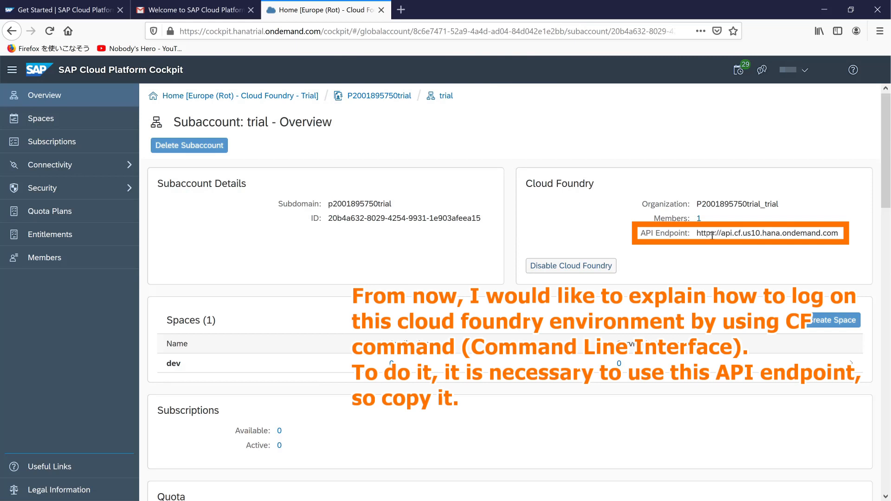
{"action": "double_click", "coordinate": [728, 233]}
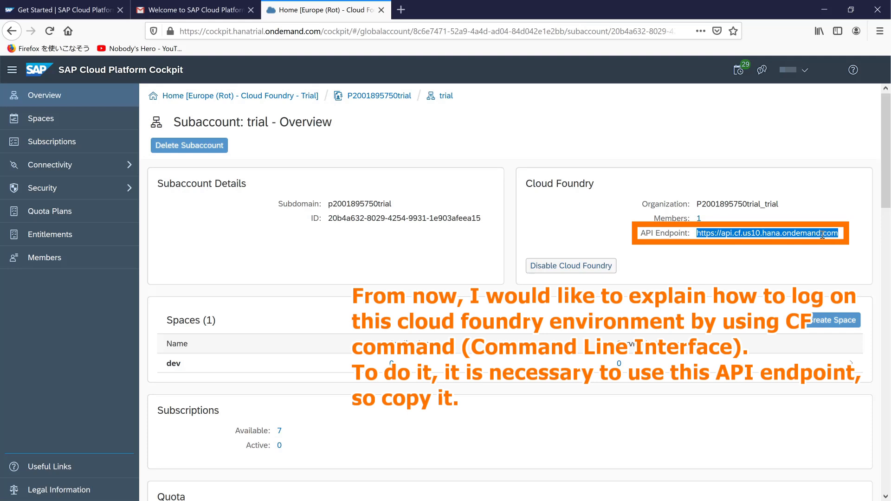
{"action": "right_click", "coordinate": [767, 233]}
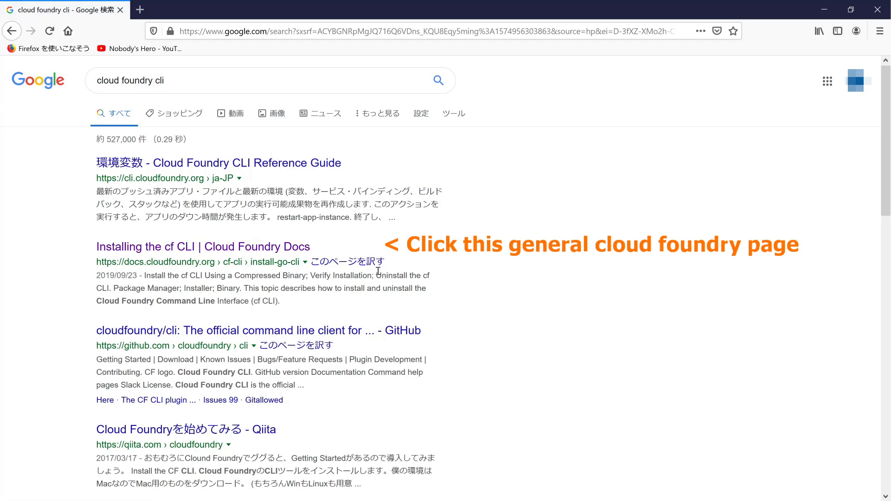
Open the 'Installing the cf CLI | Cloud Foundry Docs' result from the Google search
{"action": "left_click", "coordinate": [203, 247]}
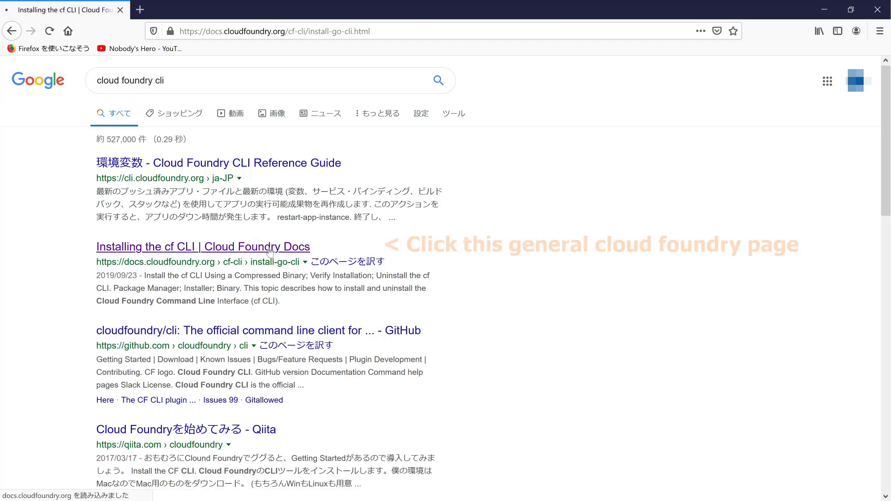
Scroll to 'Install the cf CLI Using a Compressed Binary' and follow the installers link
{"action": "left_click", "coordinate": [204, 246]}
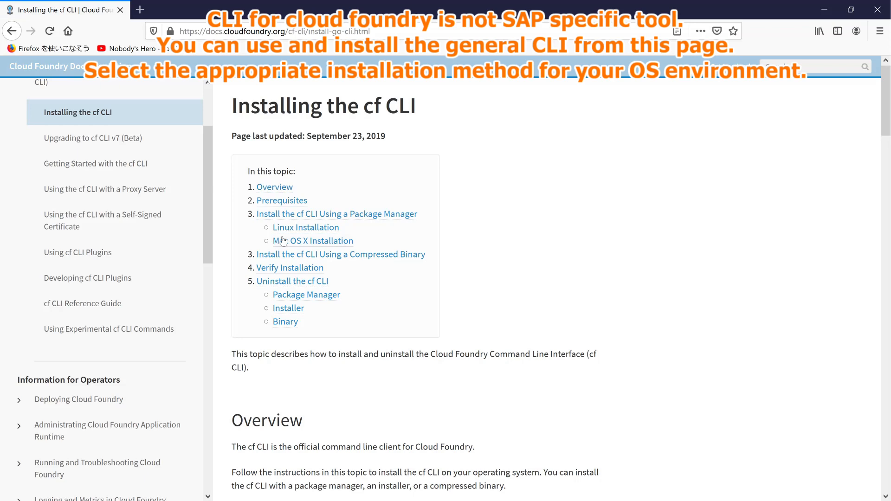
{"action": "scroll", "scroll_direction": "down", "scroll_amount": 3}
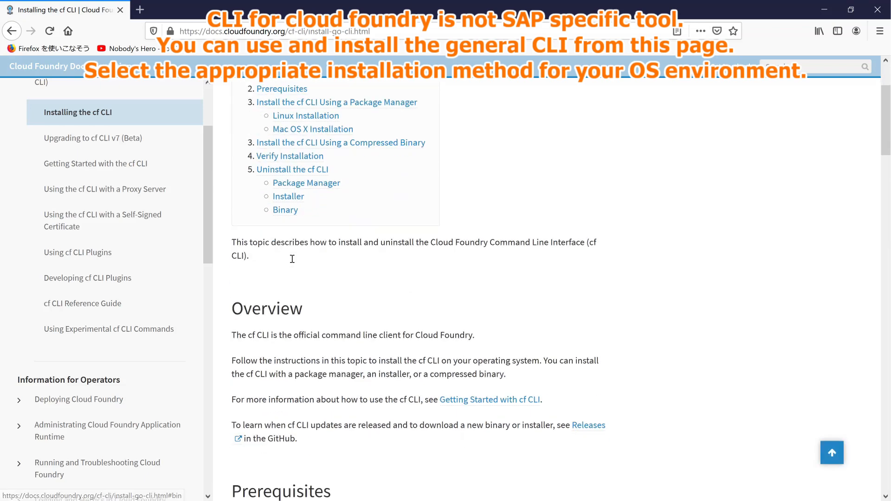
{"action": "scroll", "scroll_direction": "down", "scroll_amount": 3}
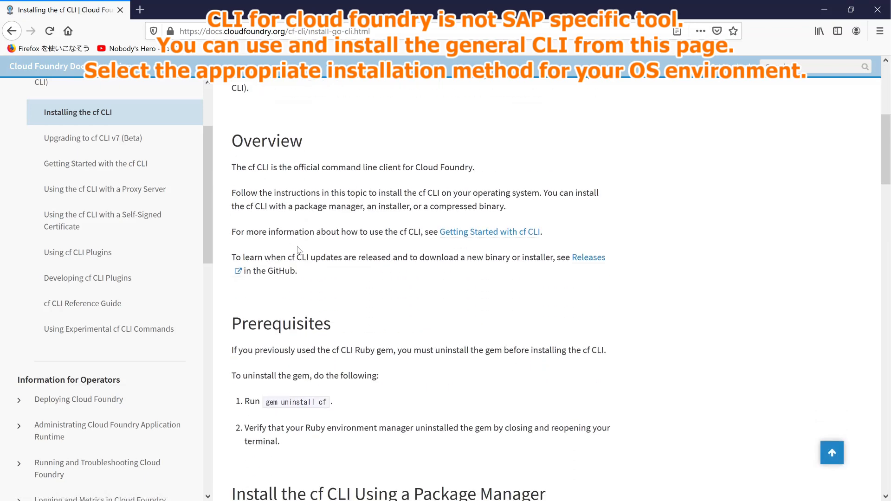
{"action": "scroll", "scroll_direction": "down", "scroll_amount": 3}
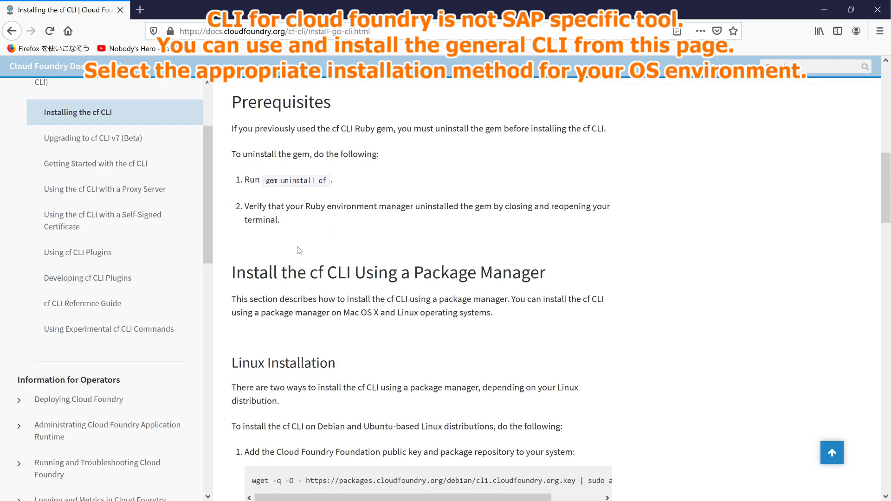
{"action": "scroll", "scroll_direction": "down", "scroll_amount": 3}
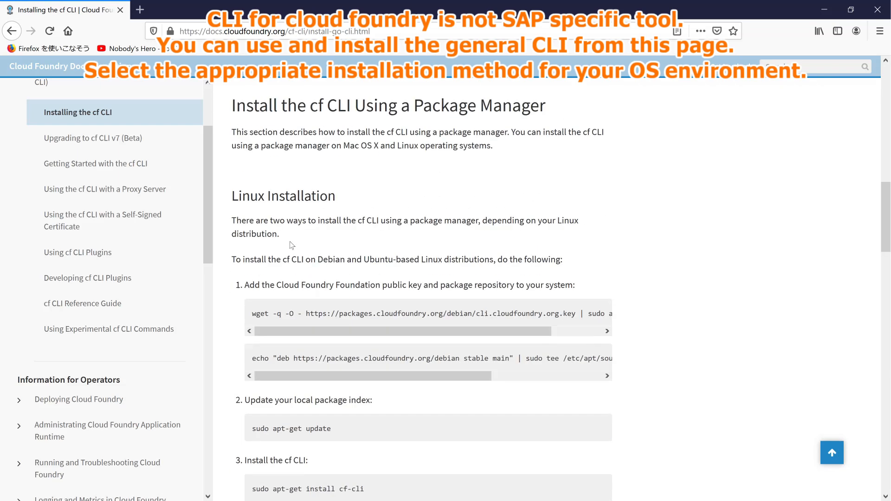
{"action": "scroll", "scroll_direction": "down", "scroll_amount": 3}
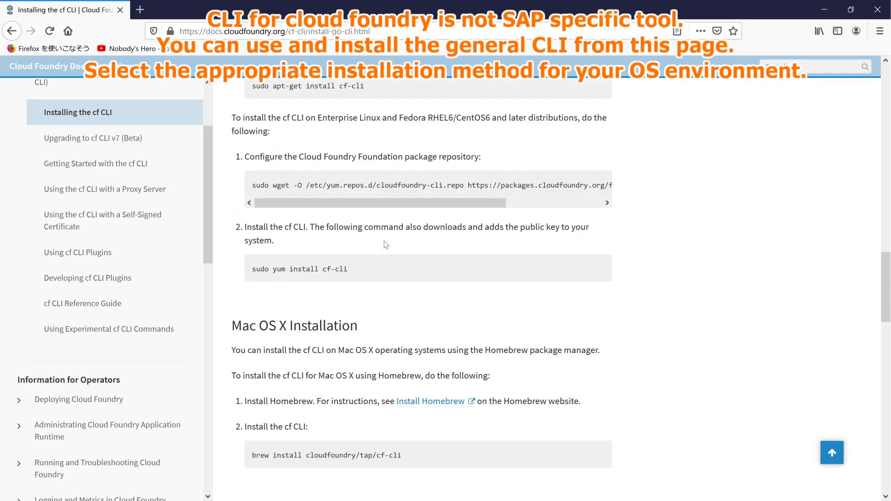
{"action": "scroll", "scroll_direction": "down", "scroll_amount": 3}
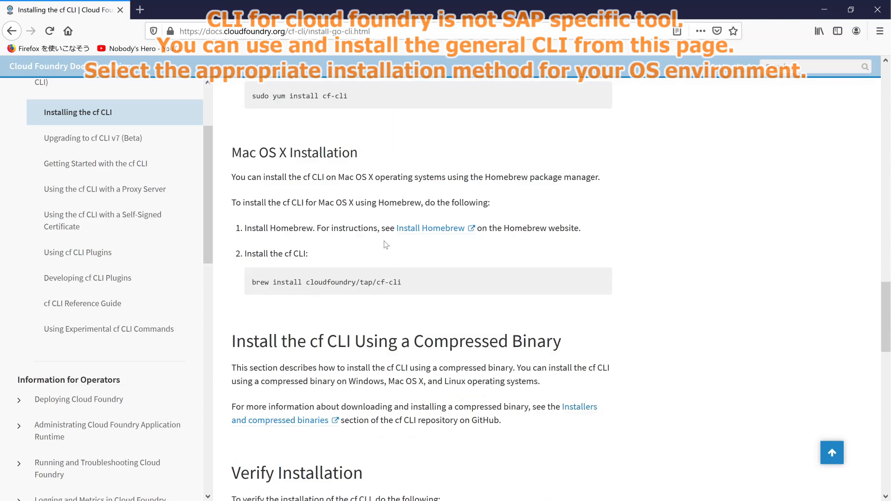
{"action": "scroll", "scroll_direction": "down", "scroll_amount": 3}
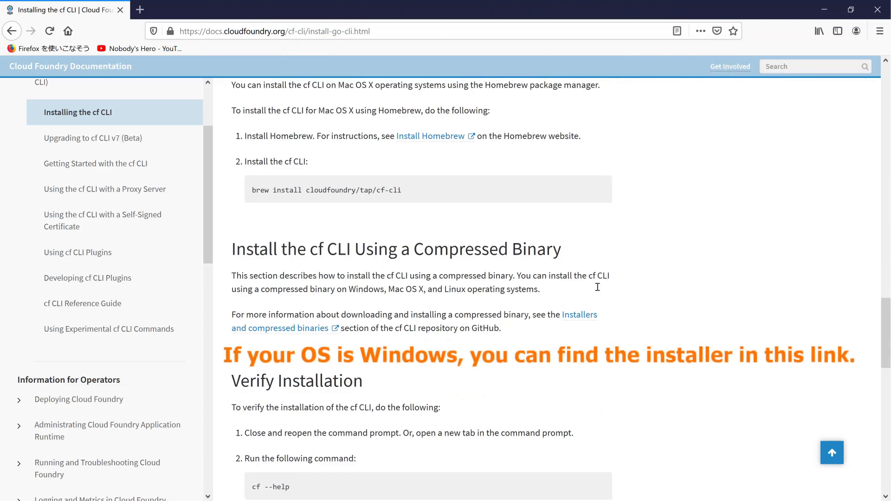
{"action": "mouse_move", "coordinate": [544, 342]}
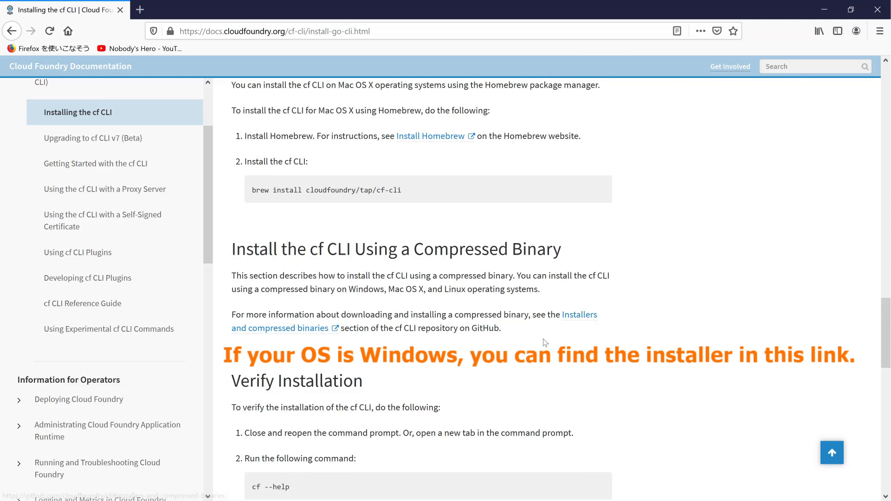
{"action": "mouse_move", "coordinate": [371, 301]}
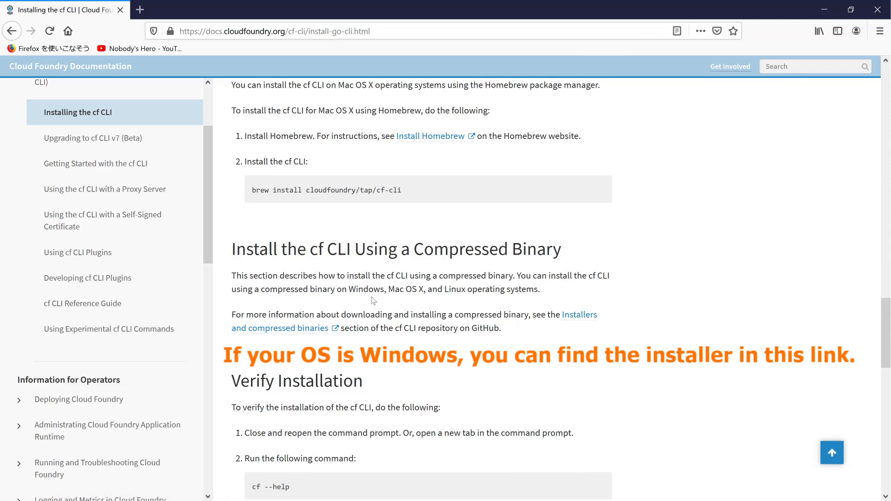
{"action": "left_click", "coordinate": [265, 327]}
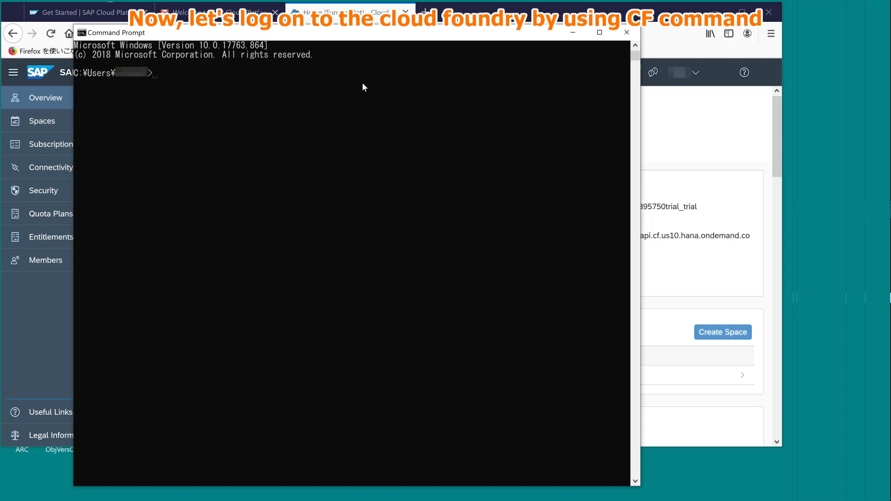
{"action": "type", "text": "c"}
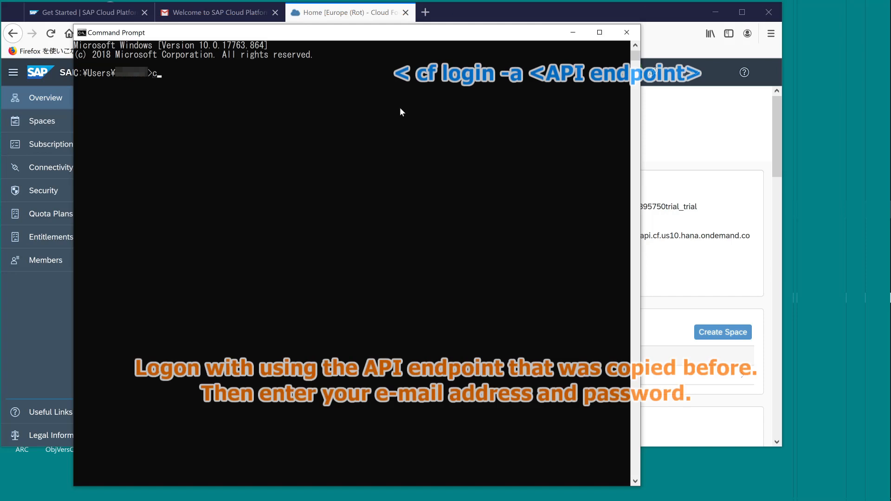
{"action": "type", "text": "cf logi"}
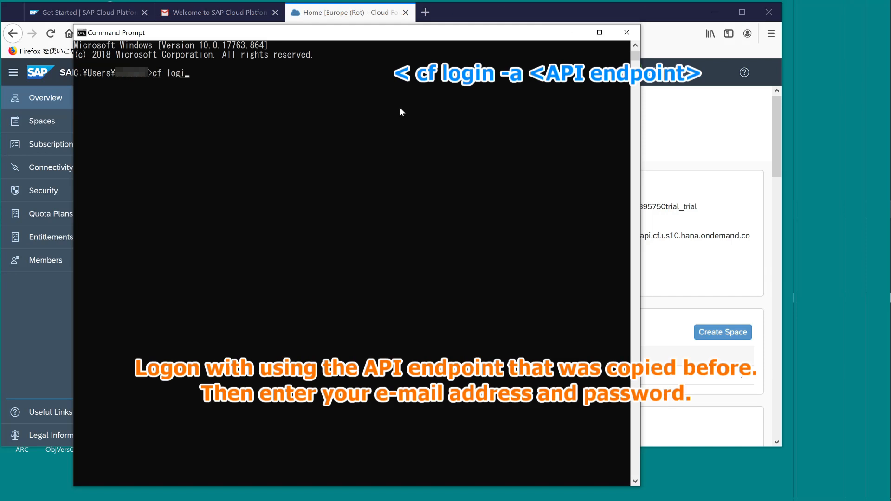
{"action": "type", "text": "n -a https://api.cf.us10.hana.ondemand.com"}
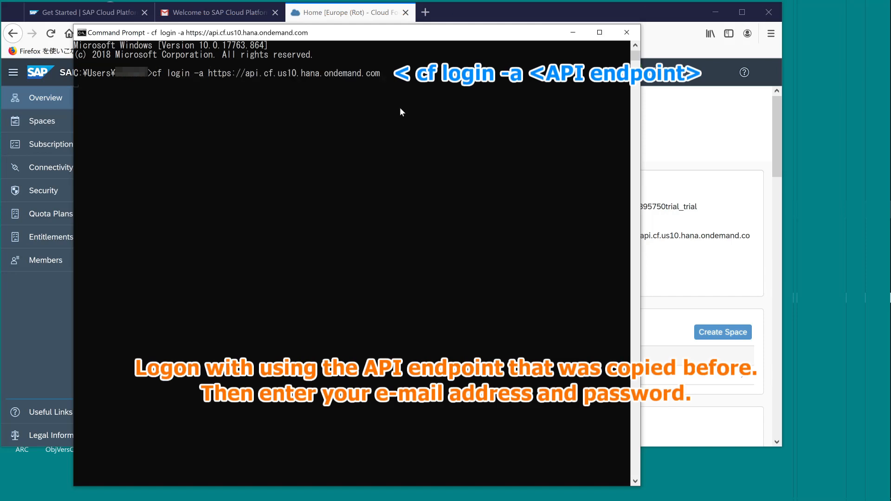
{"action": "key", "text": "Return"}
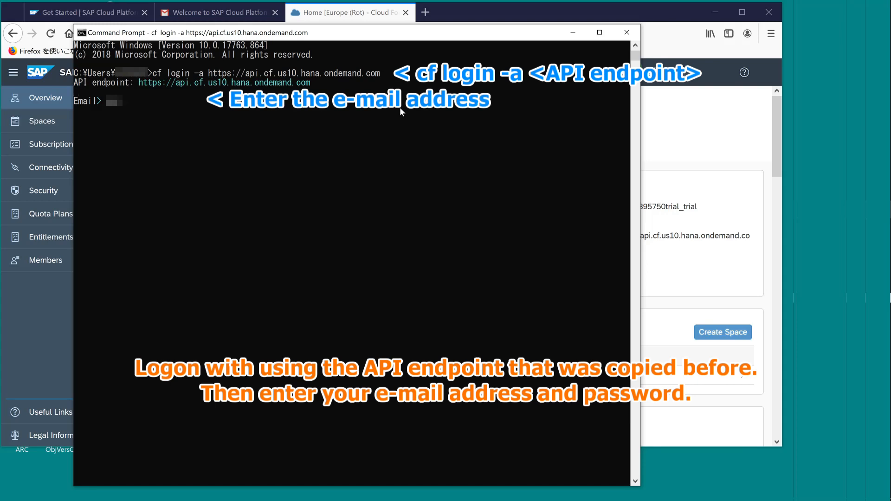
{"action": "type", "text": "email"}
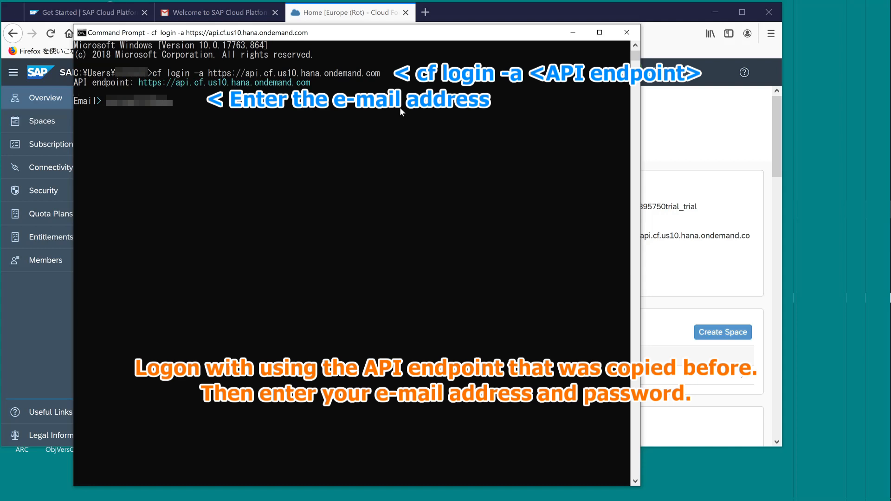
{"action": "key", "text": "Return"}
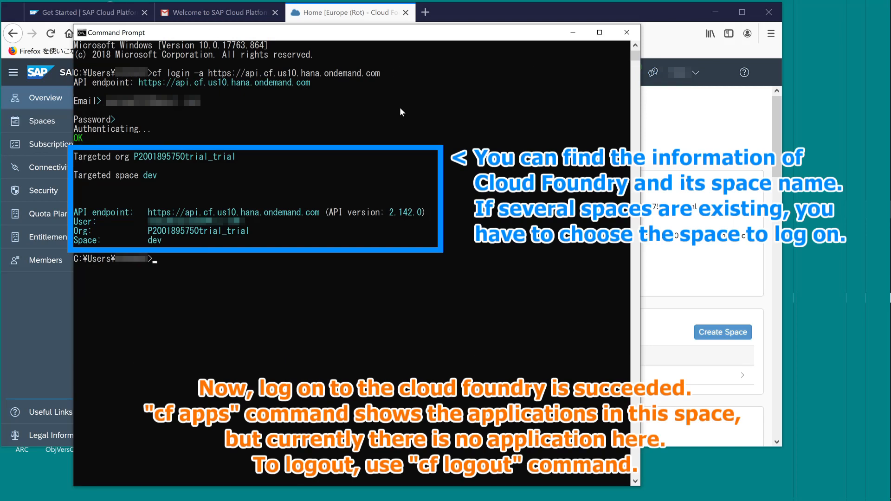
Run 'cf apps' to list the dev space's applications, reporting No apps found
{"action": "type", "text": "cf"}
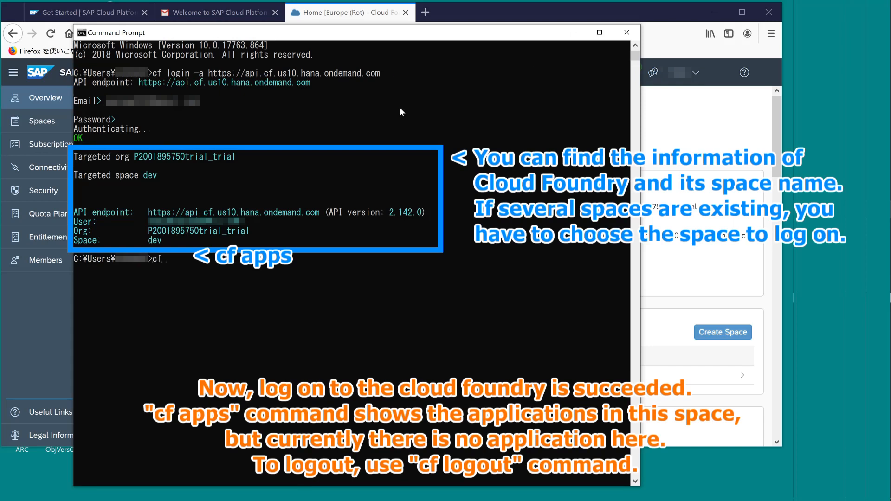
{"action": "key", "text": "Return"}
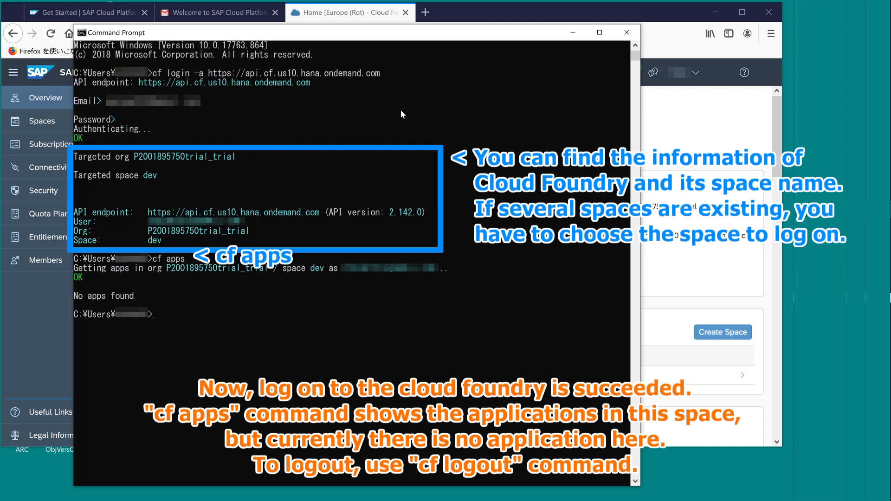
{"action": "mouse_move", "coordinate": [157, 241]}
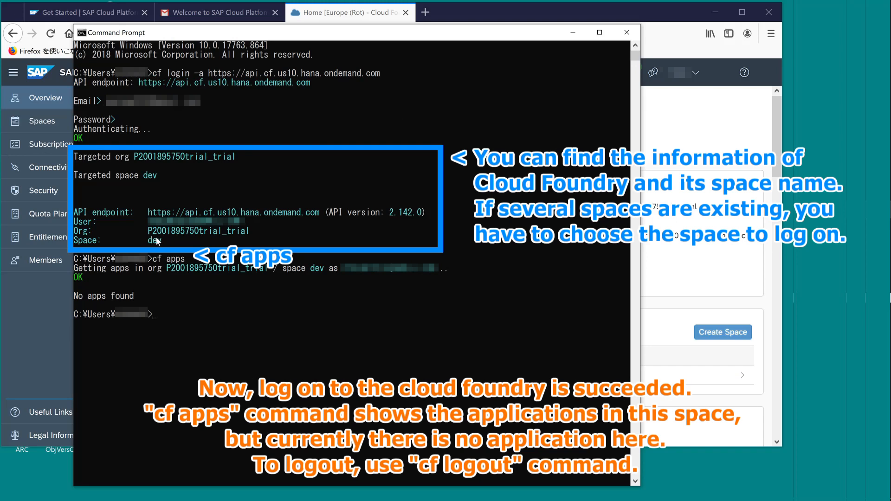
{"action": "mouse_move", "coordinate": [162, 243]}
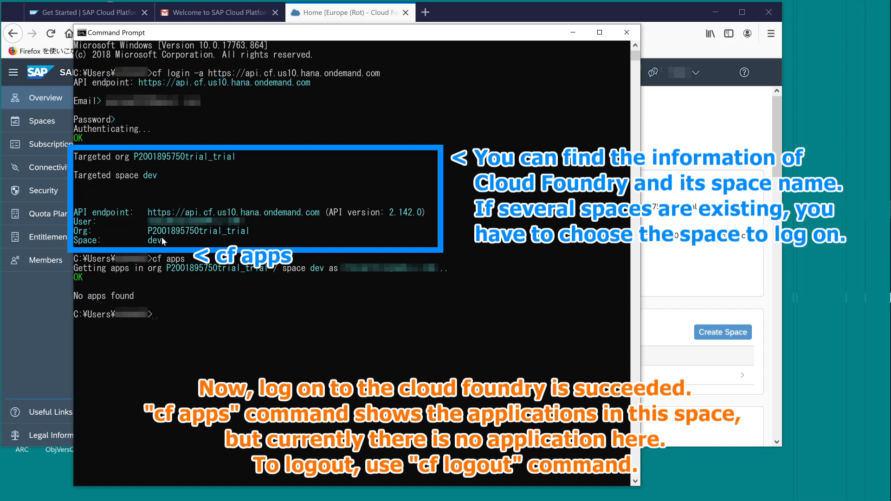
{"action": "type", "text": "c"}
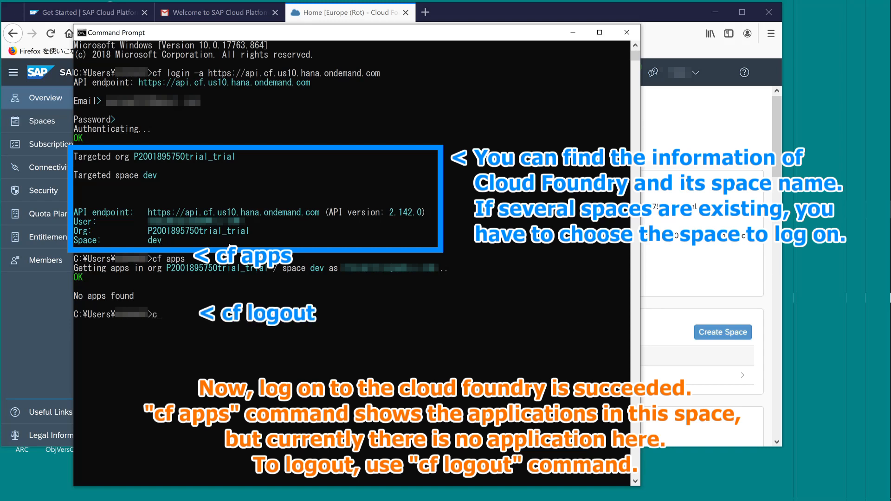